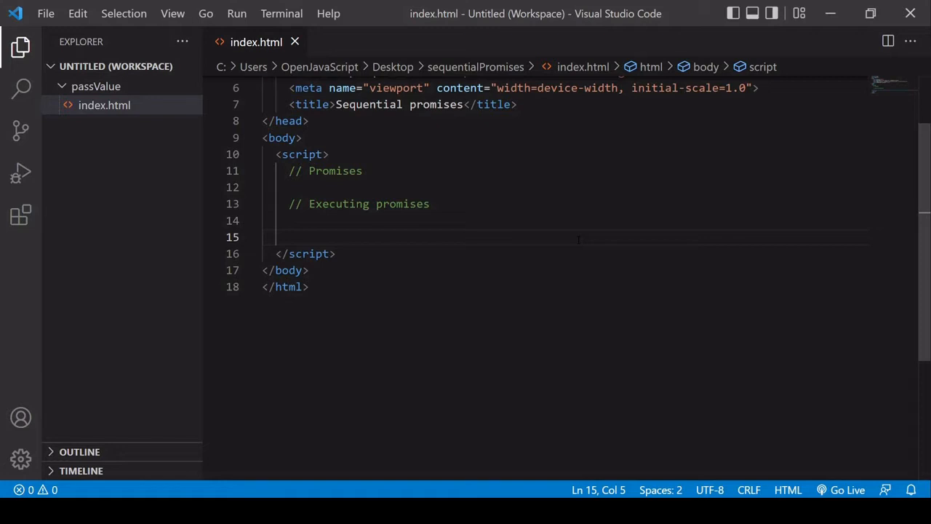
Step: Under the // Promises comment, start a new Promise with a function(res) executor
{"action": "left_click", "coordinate": [289, 187]}
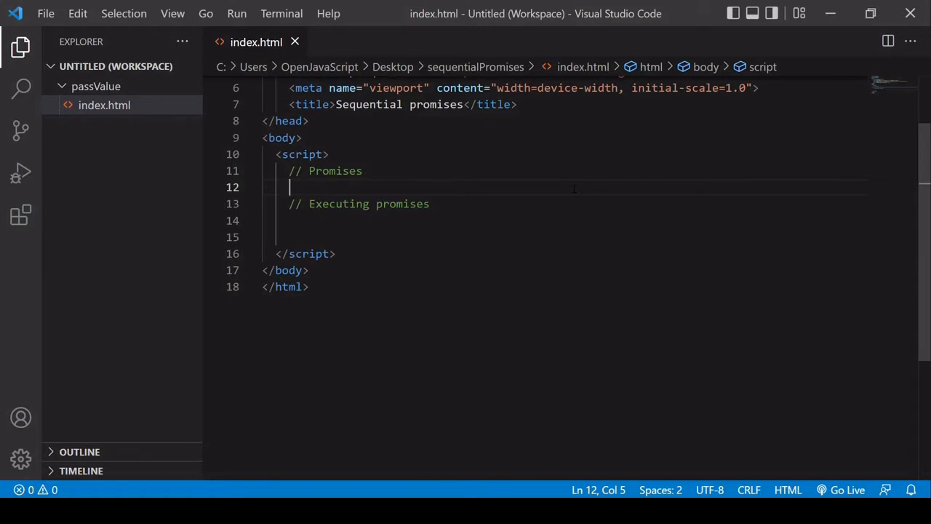
{"action": "type", "text": "new"}
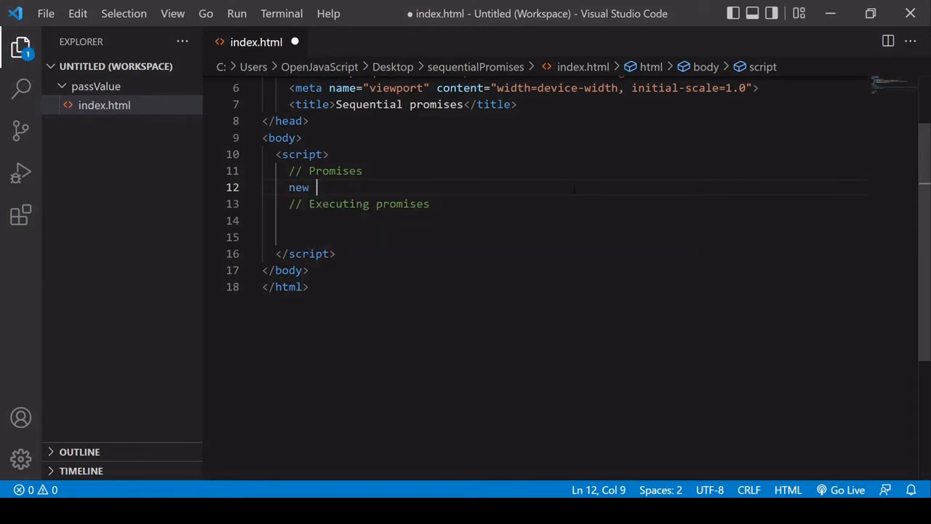
{"action": "type", "text": "Promise"}
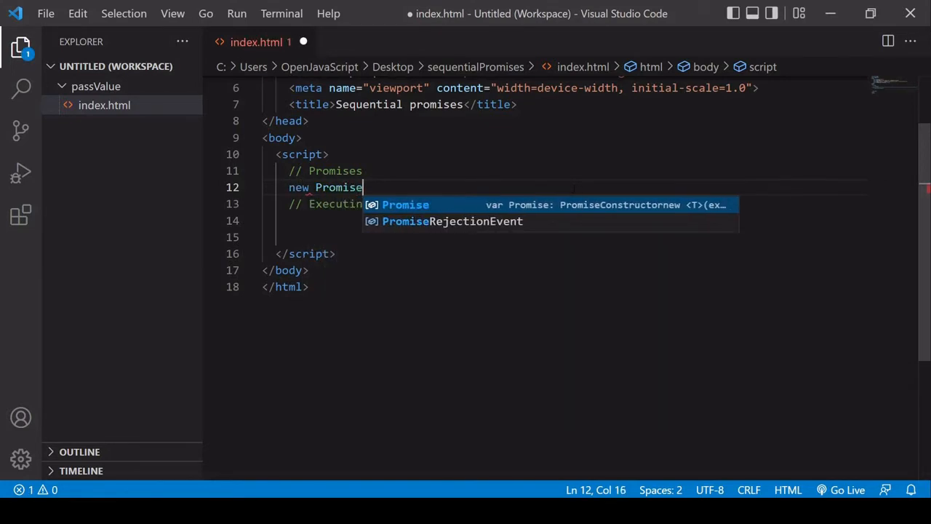
{"action": "type", "text": "()"}
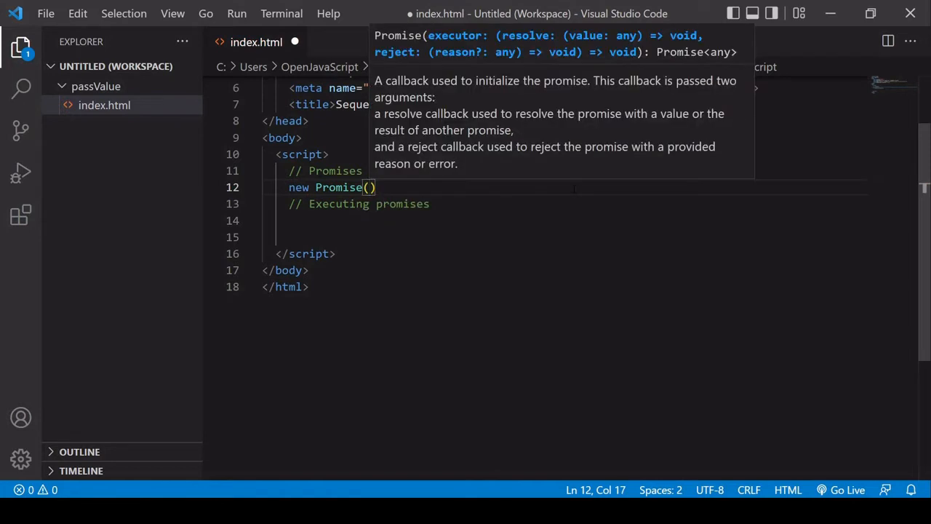
{"action": "type", "text": ";"}
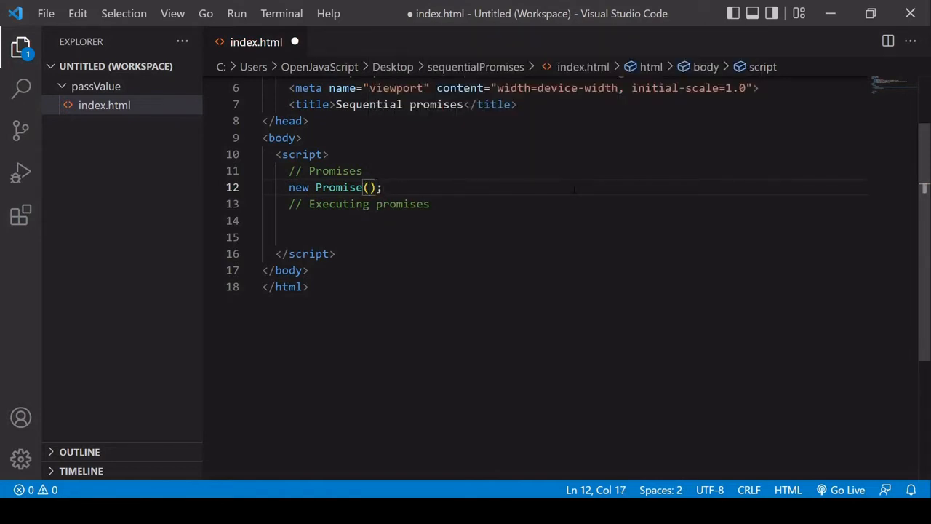
{"action": "type", "text": "function("}
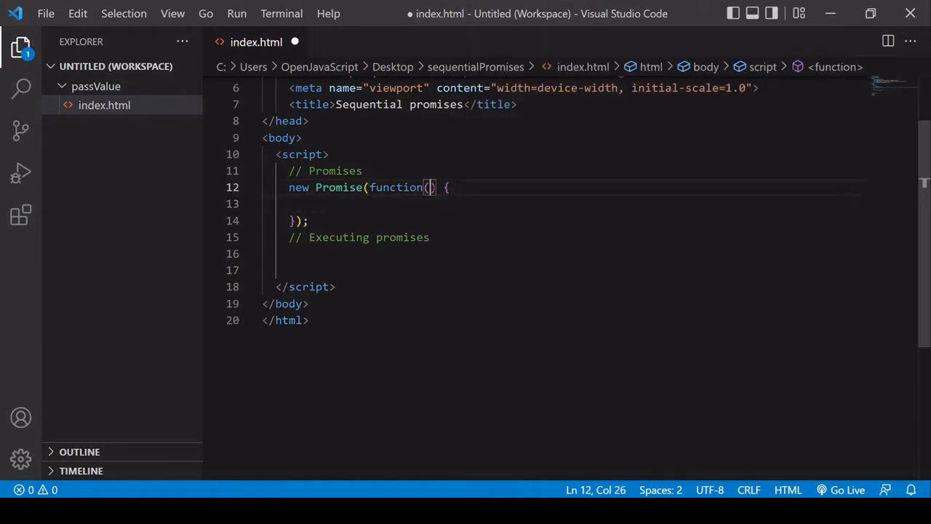
{"action": "type", "text": "res"}
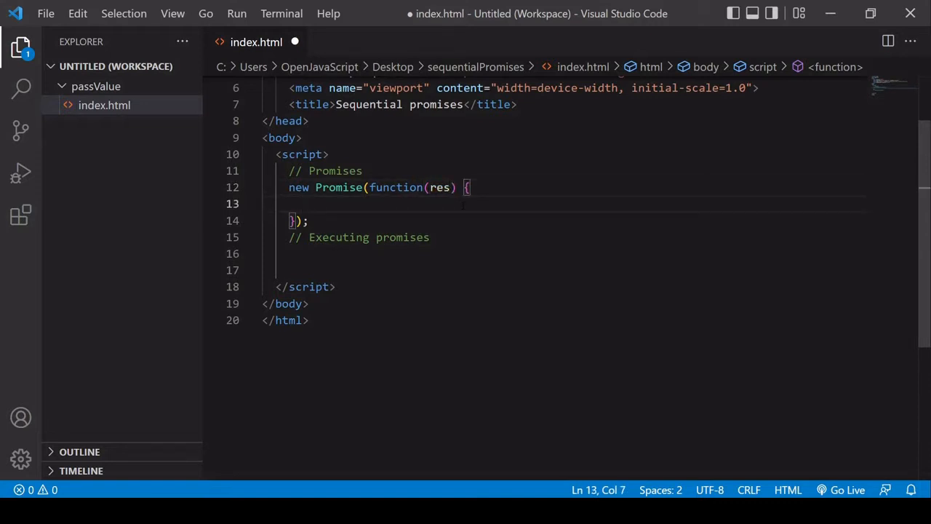
Step: Inside it, add a 2000 ms setTimeout that resolves res("I'm done!")
{"action": "type", "text": "s"}
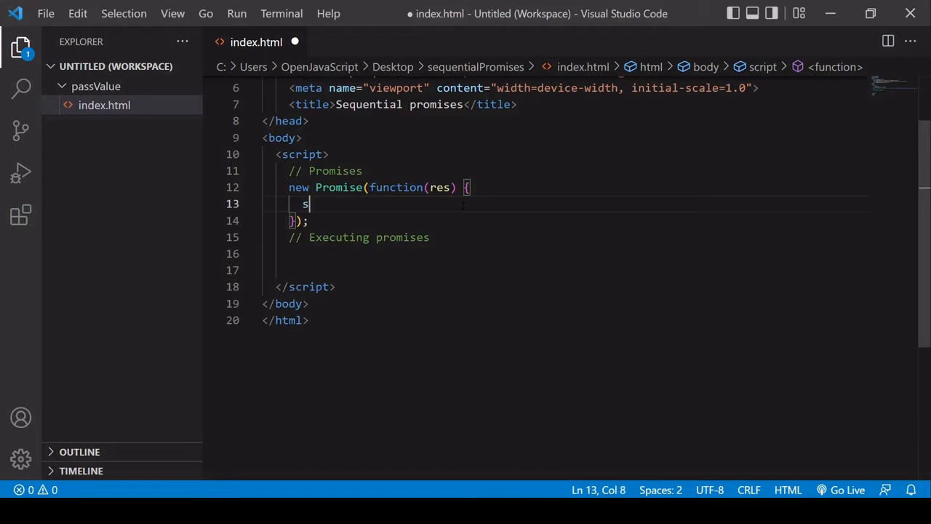
{"action": "type", "text": "etTimeout"}
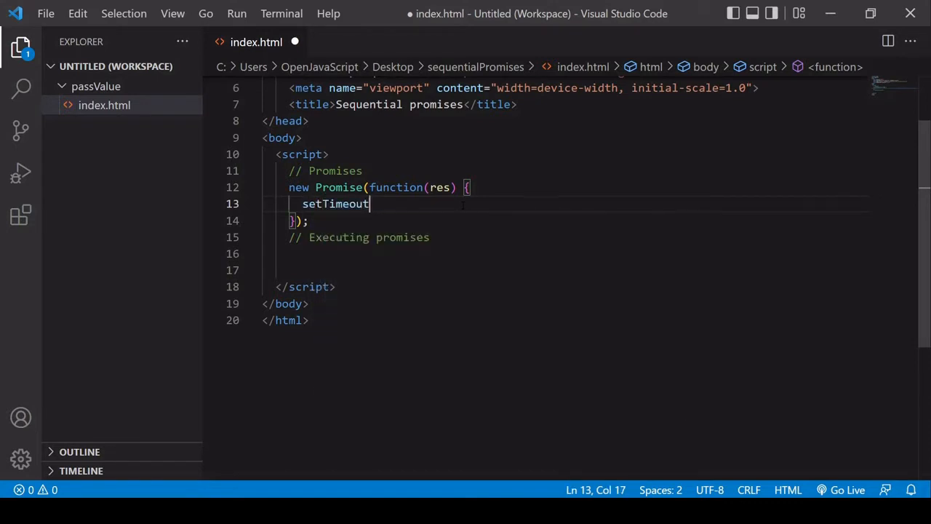
{"action": "type", "text": "(function() {"}
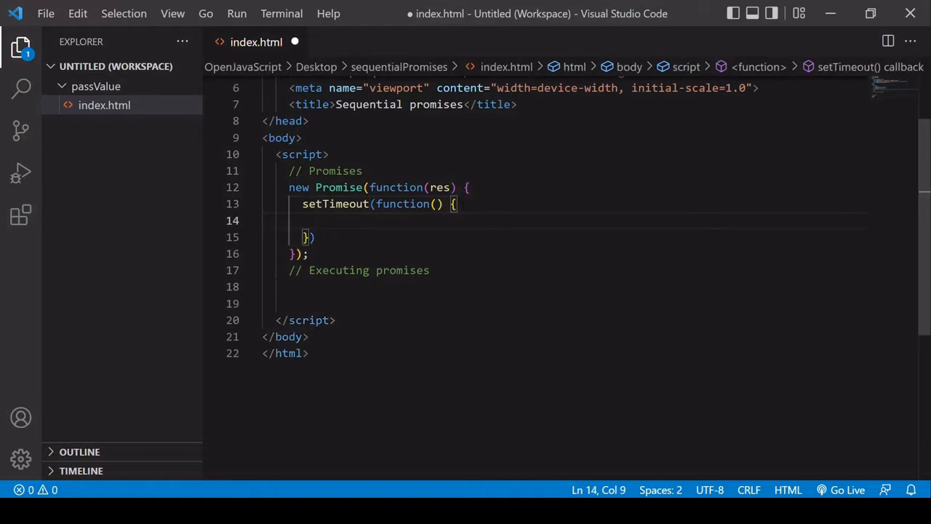
{"action": "type", "text": "res(\"I"}
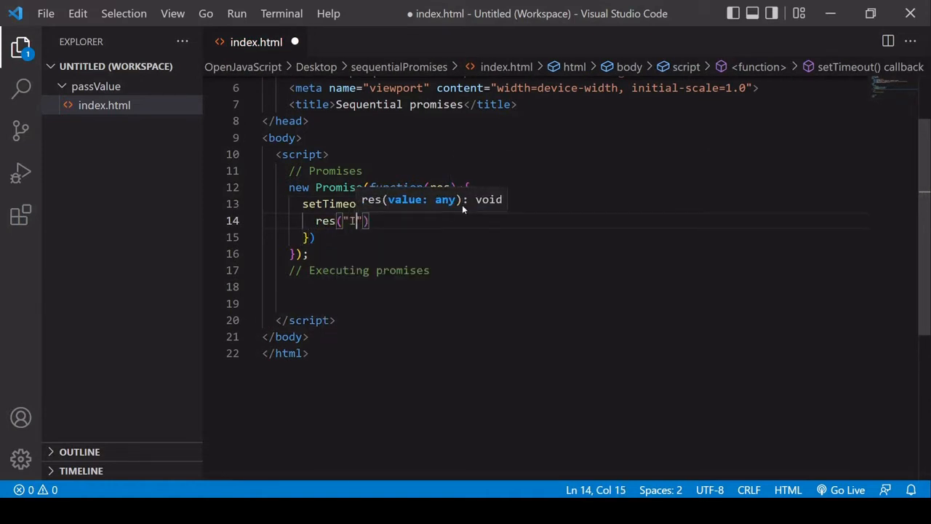
{"action": "type", "text": "'m done!"}
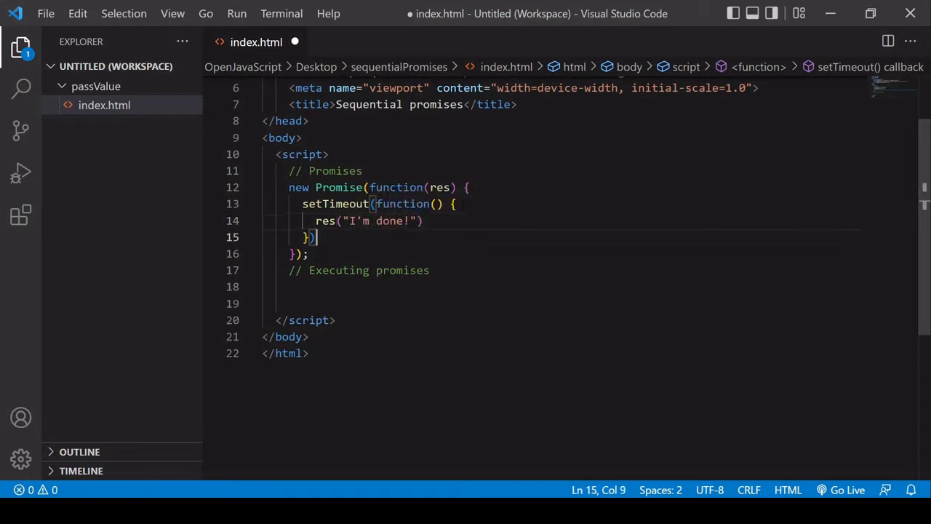
{"action": "type", "text": ", 2000"}
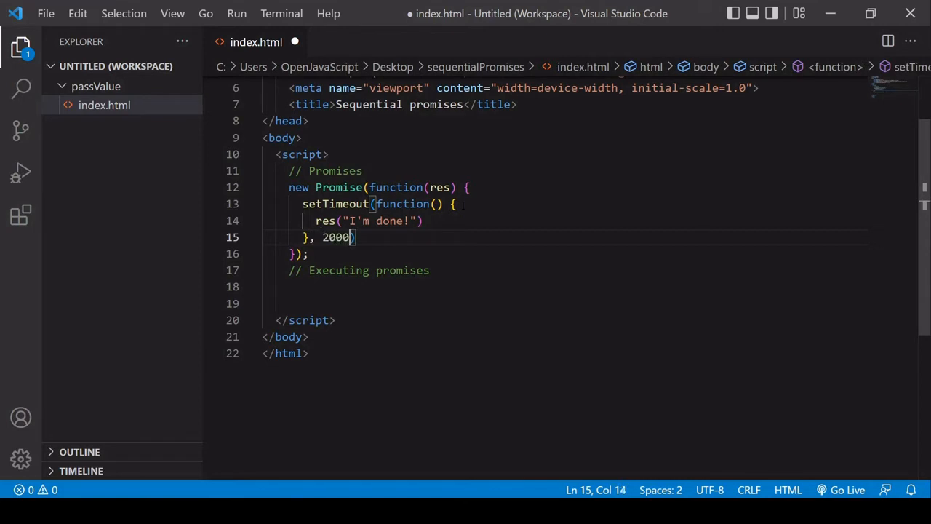
Step: Assign the promise to const task1
{"action": "left_click", "coordinate": [411, 221]}
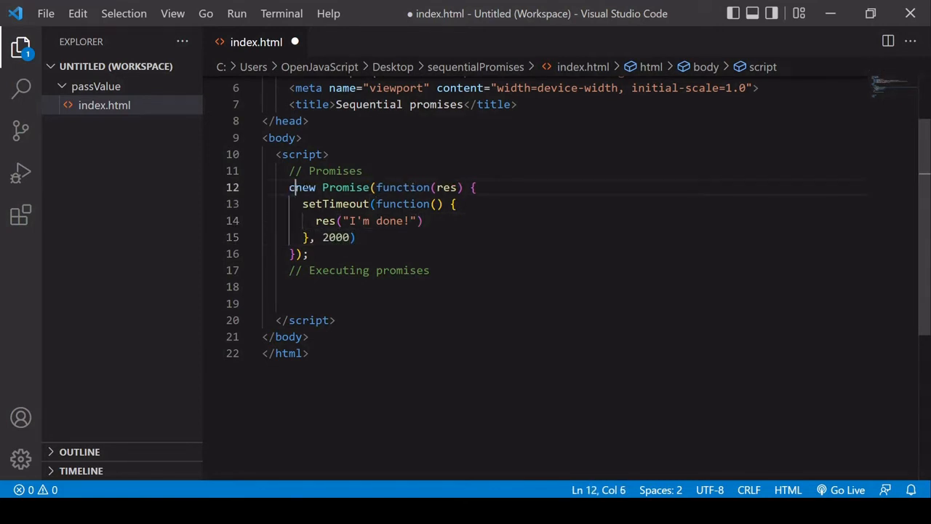
{"action": "type", "text": "const task1"}
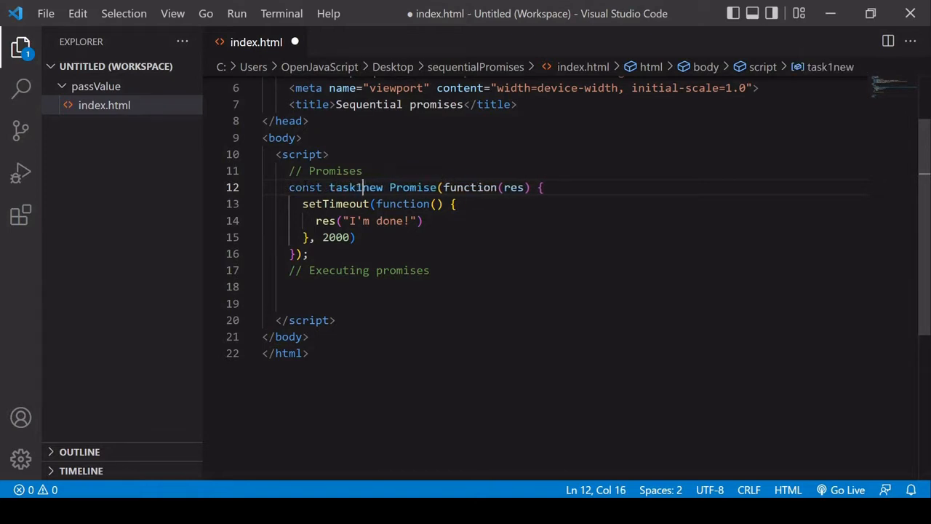
{"action": "type", "text": "="}
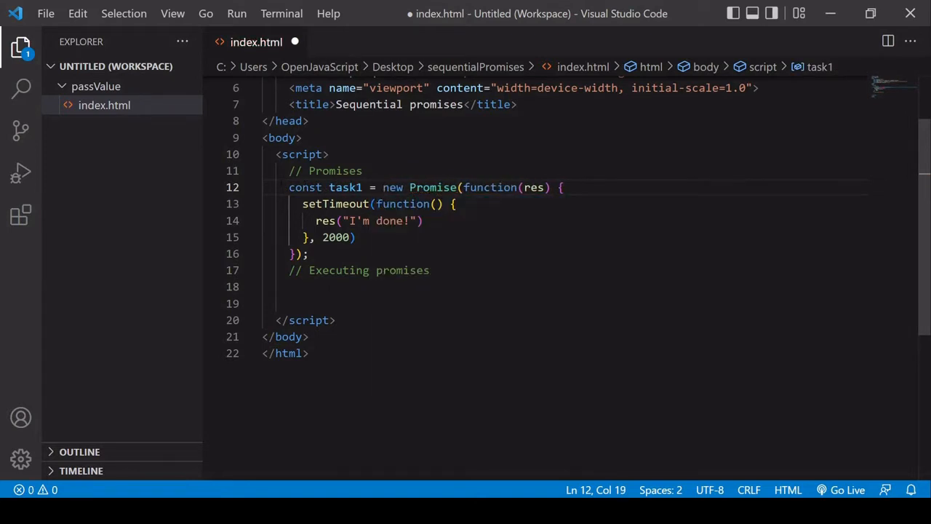
Step: Duplicate the block as task2 and task3, resolving "Me too!" and "Finished!"
{"action": "left_click_drag", "start_coordinate": [290, 187], "coordinate": [308, 254]}
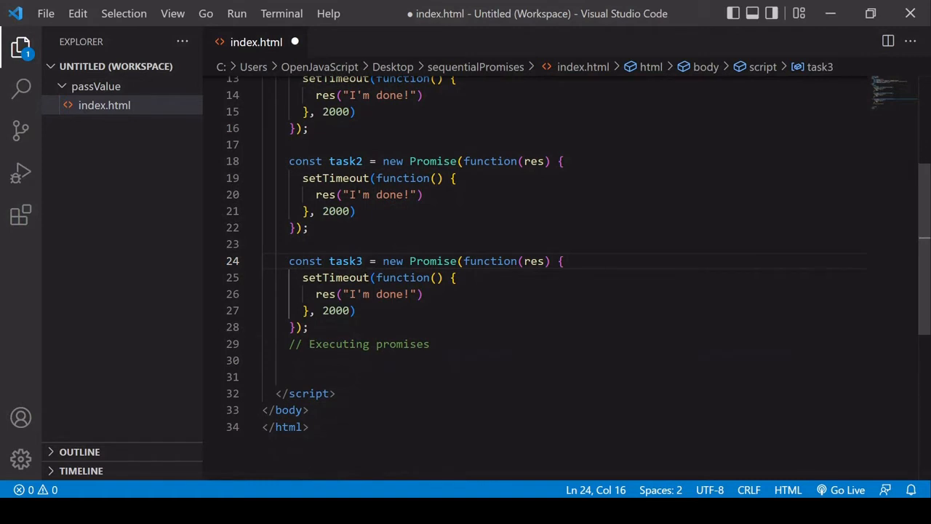
{"action": "double_click", "coordinate": [377, 194]}
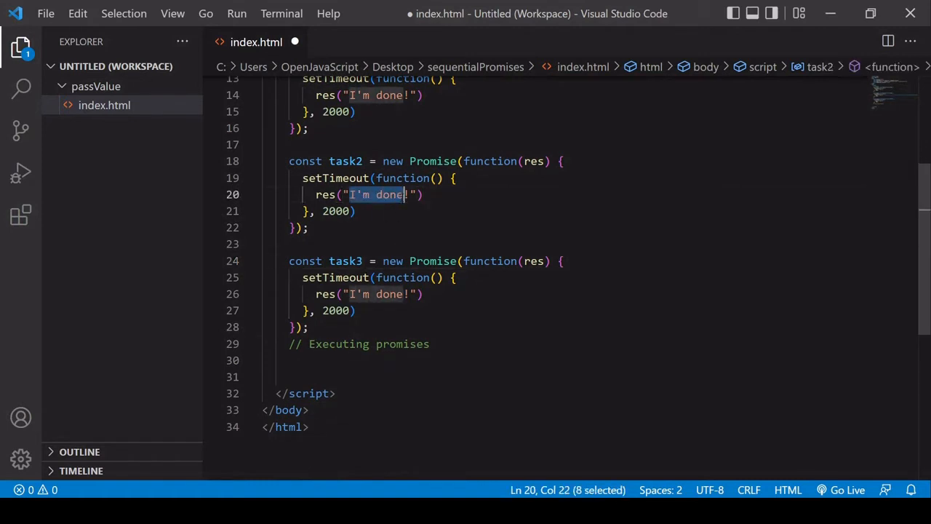
{"action": "type", "text": "Me"}
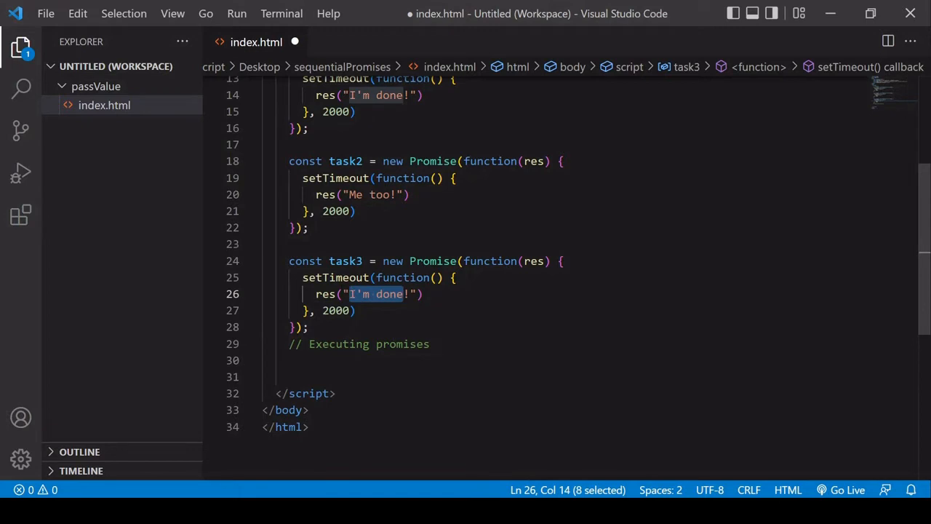
{"action": "type", "text": "Finished!"}
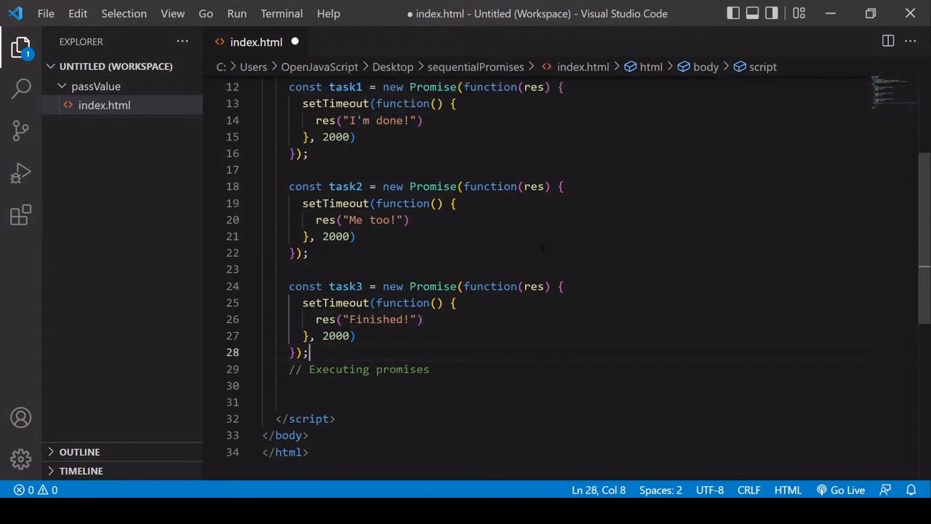
Step: Below task3, write an empty async function handlePromises() { } block
{"action": "scroll", "scroll_direction": "down", "scroll_amount": 3}
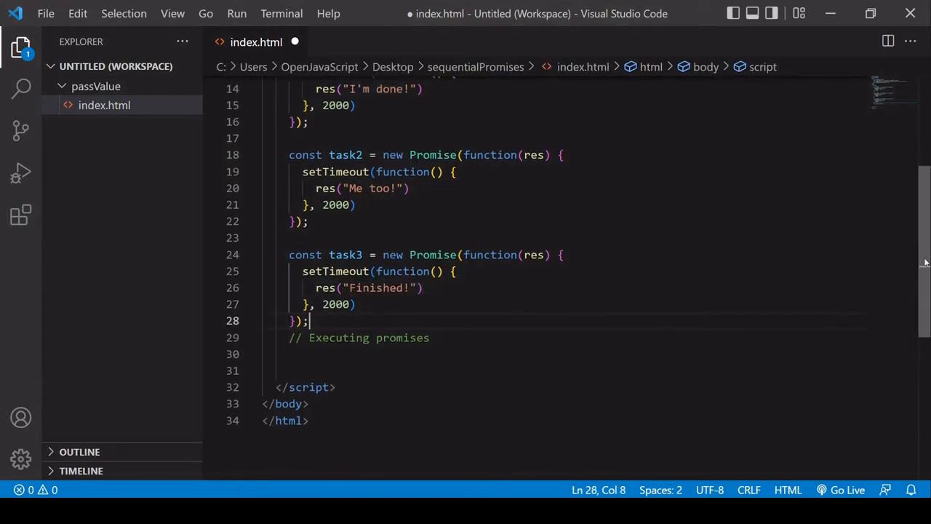
{"action": "scroll", "scroll_direction": "down", "scroll_amount": 3}
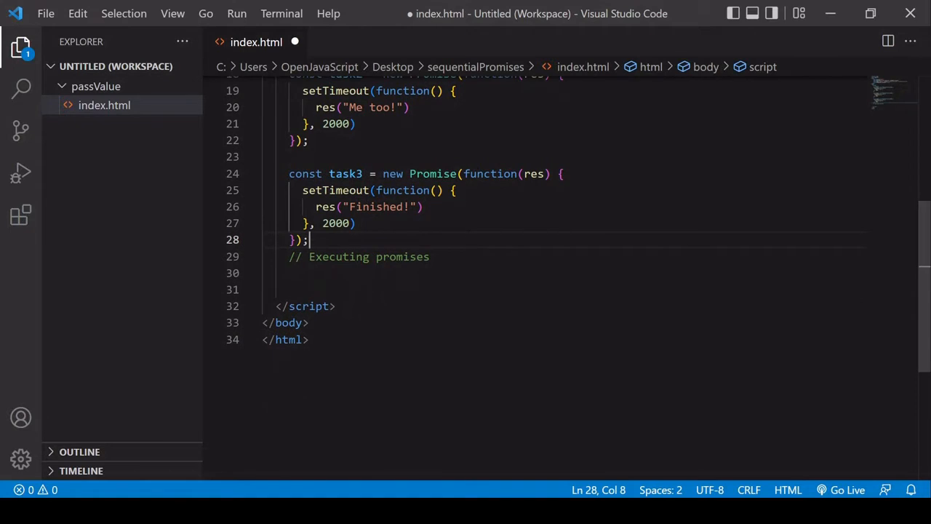
{"action": "key", "text": "enter"}
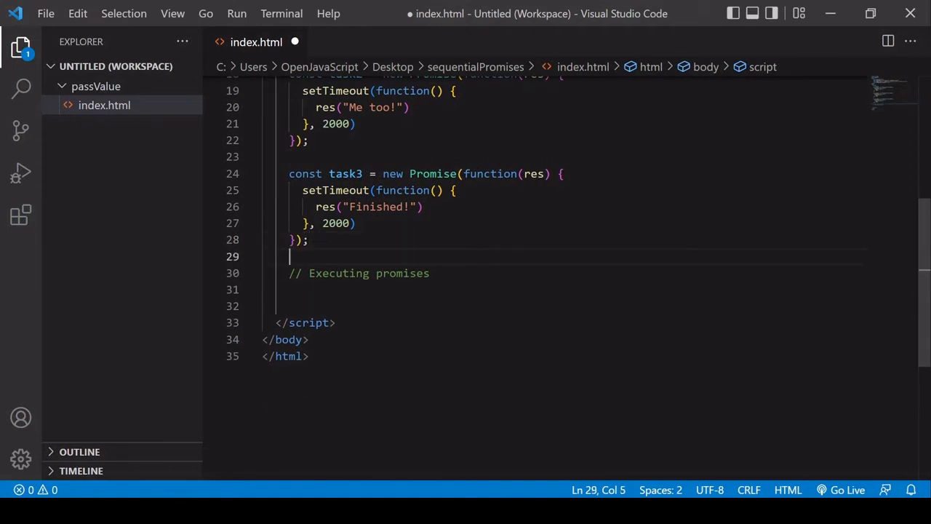
{"action": "type", "text": "asyn"}
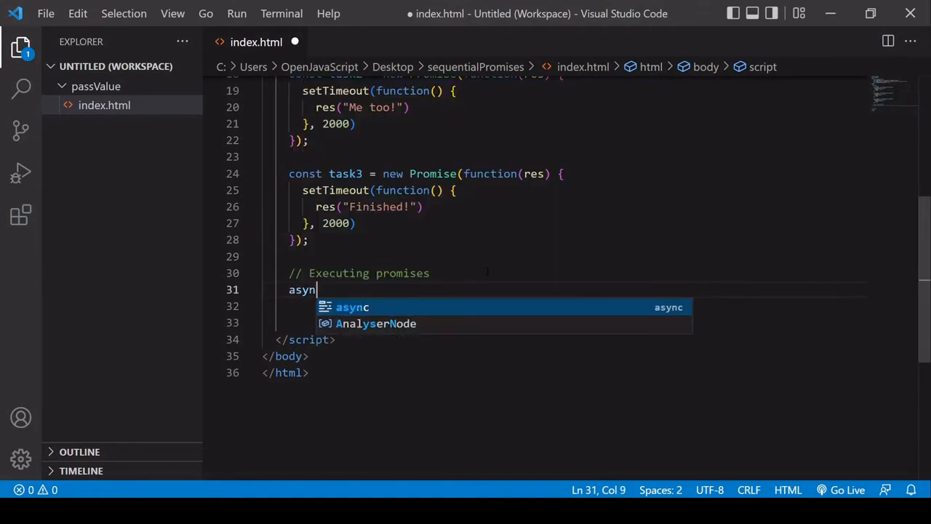
{"action": "type", "text": "function() {"}
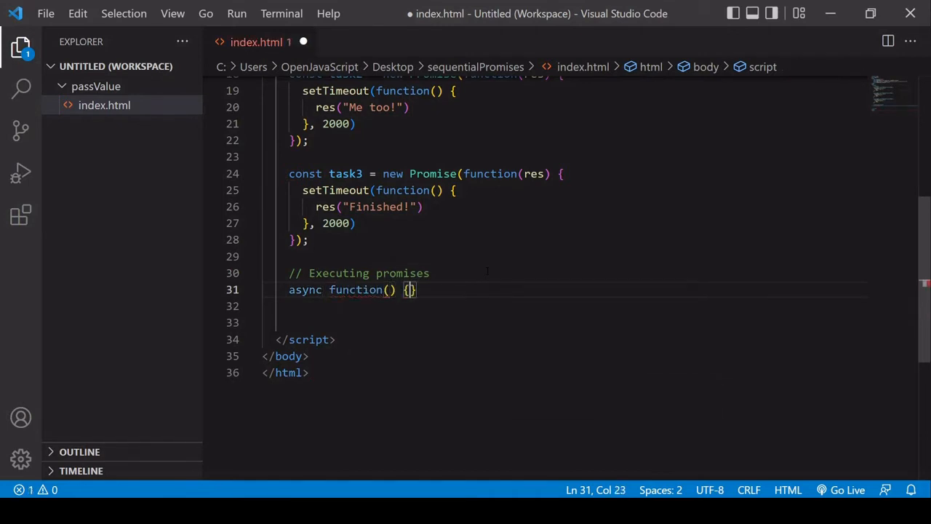
{"action": "key", "text": "Enter"}
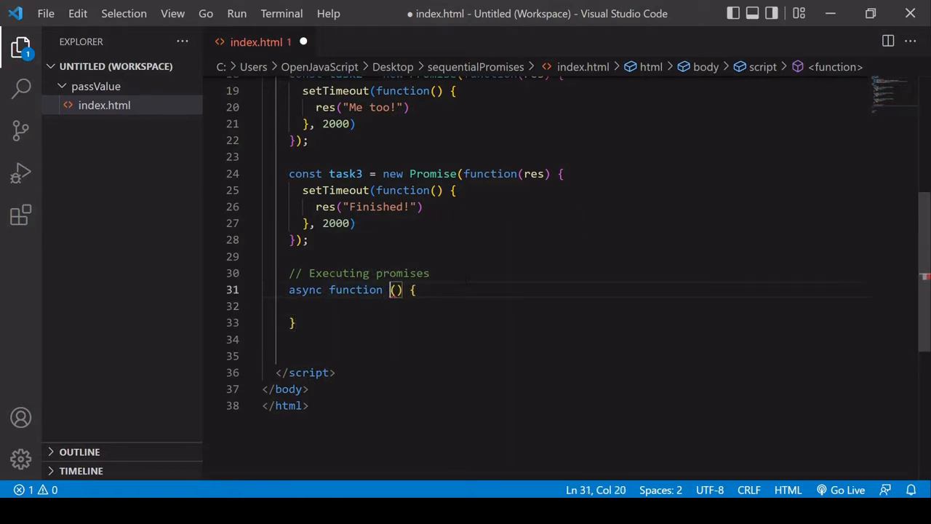
{"action": "type", "text": "handle"}
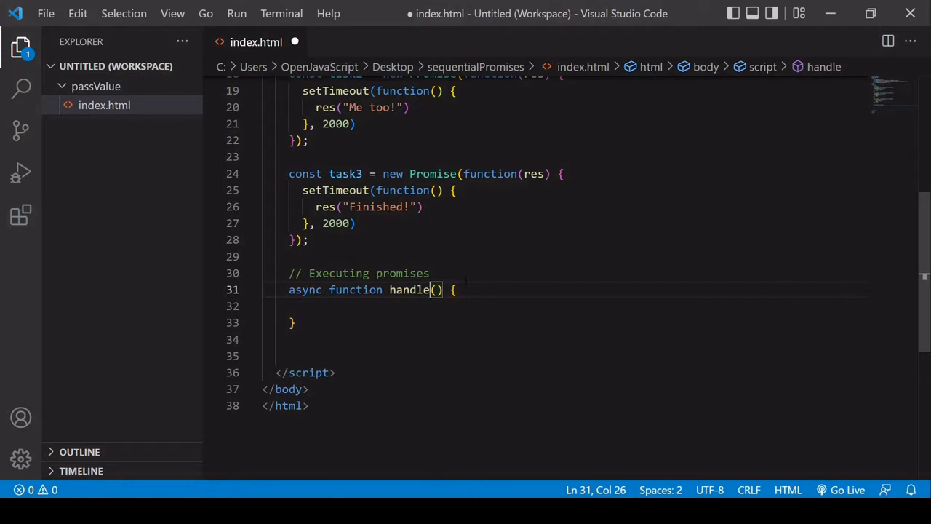
{"action": "type", "text": "Promises"}
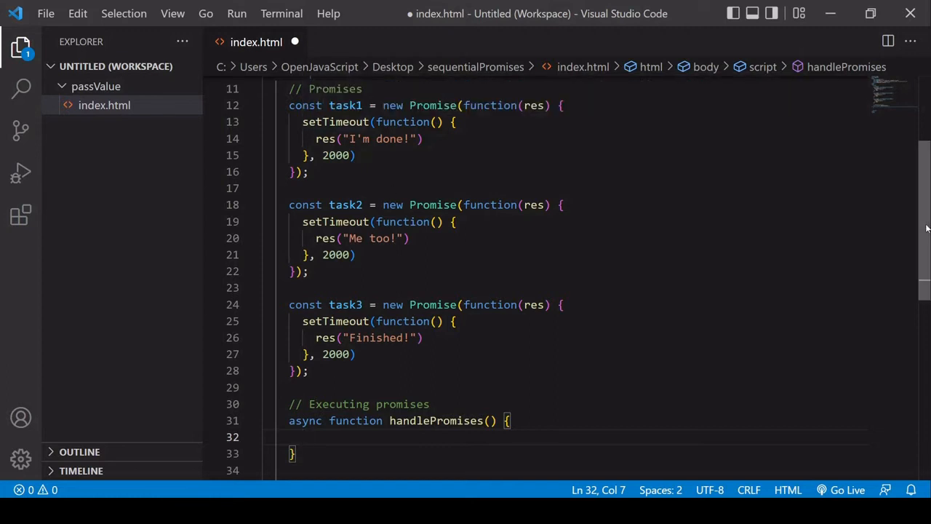
{"action": "scroll", "scroll_direction": "down", "scroll_amount": 3}
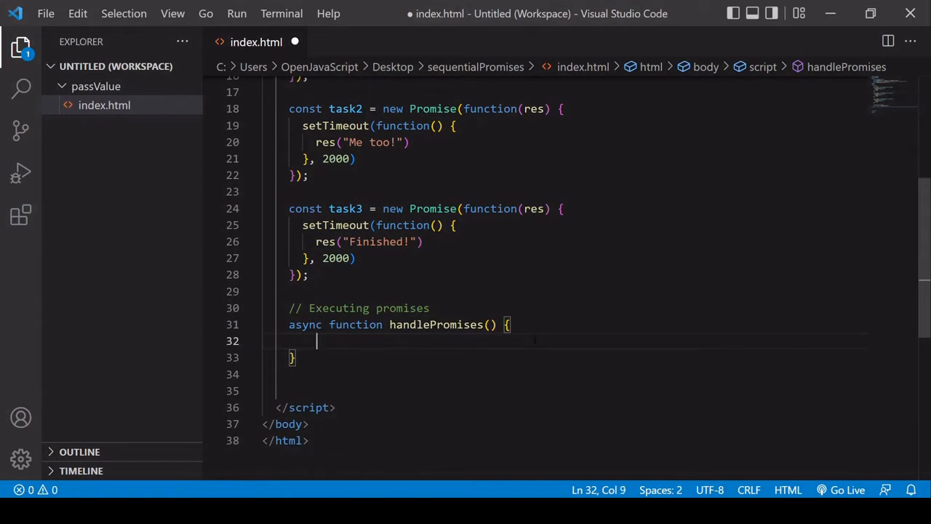
Step: Declare const array = [], push await task1 into it, and log the array
{"action": "type", "text": "const array ="}
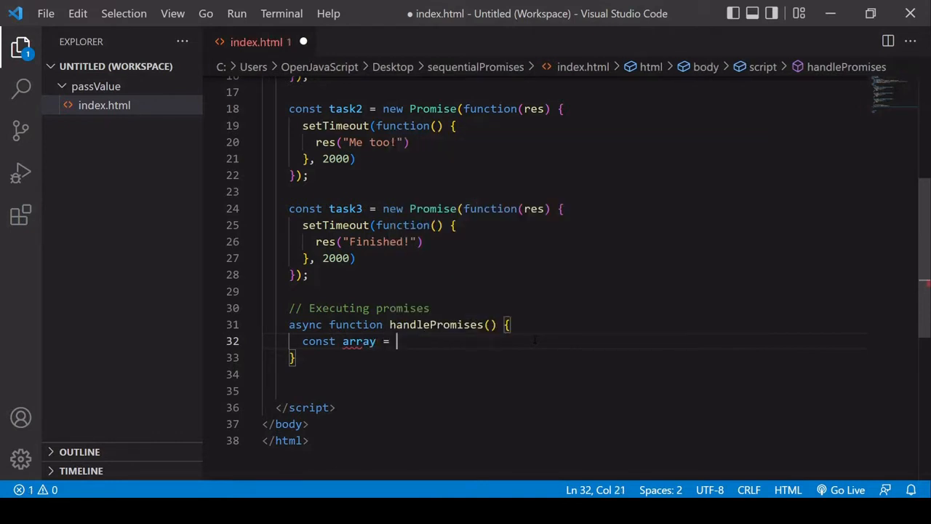
{"action": "type", "text": "[]"}
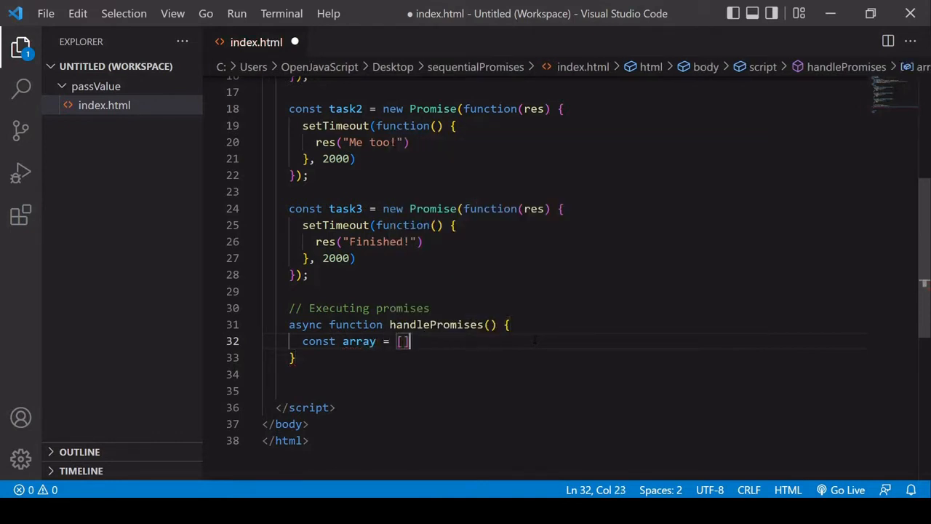
{"action": "key", "text": "Enter"}
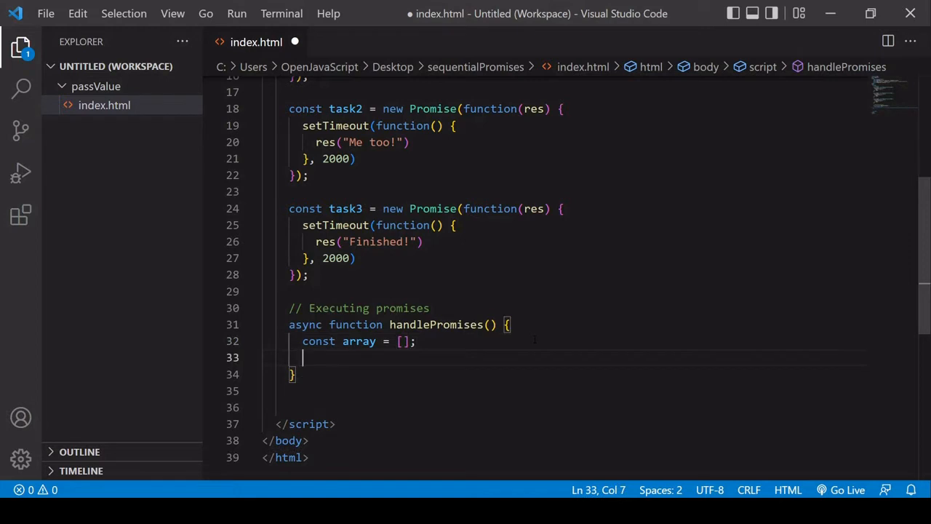
{"action": "type", "text": "await t"}
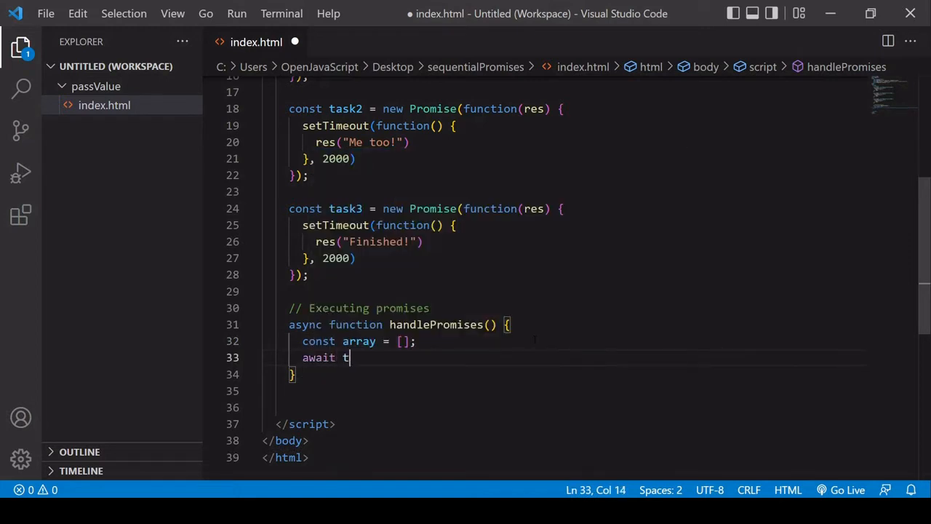
{"action": "type", "text": "ask1"}
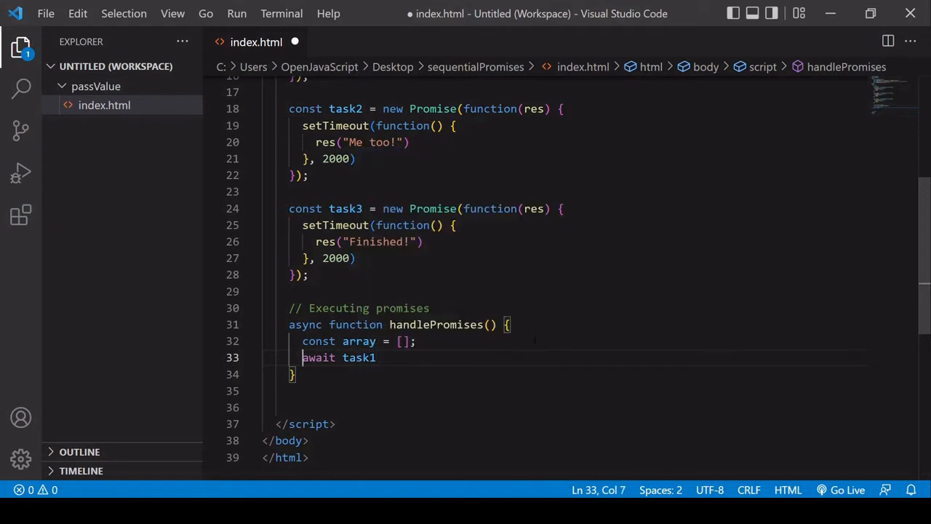
{"action": "type", "text": "array.push("}
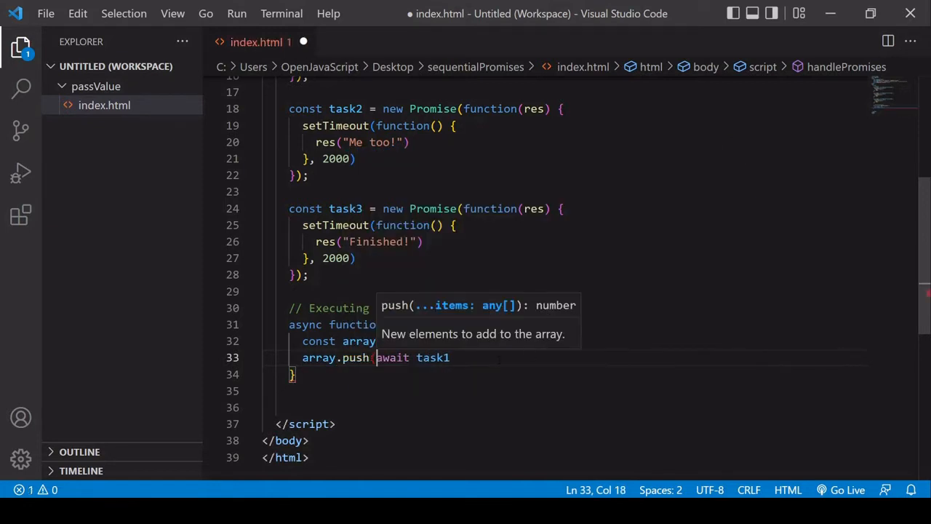
{"action": "type", "text": ")"}
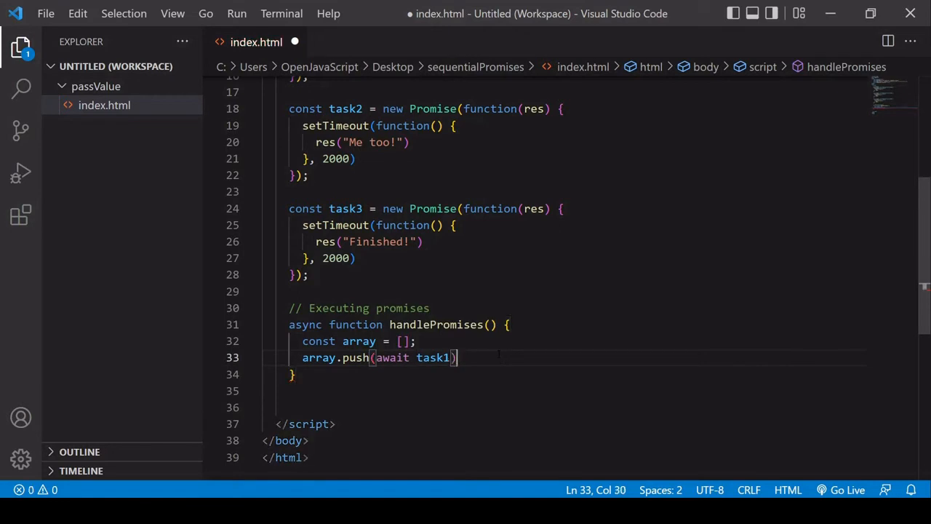
{"action": "type", "text": "console."}
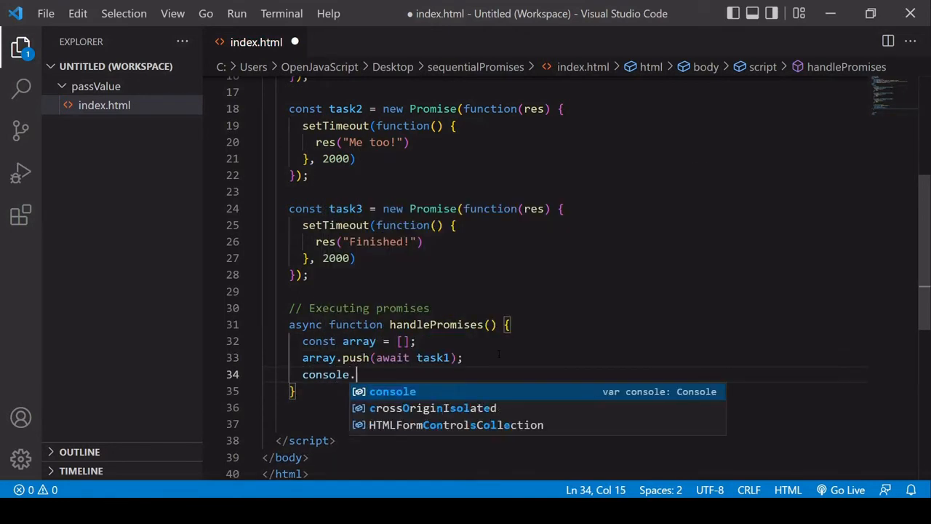
{"action": "type", "text": "log(array);"}
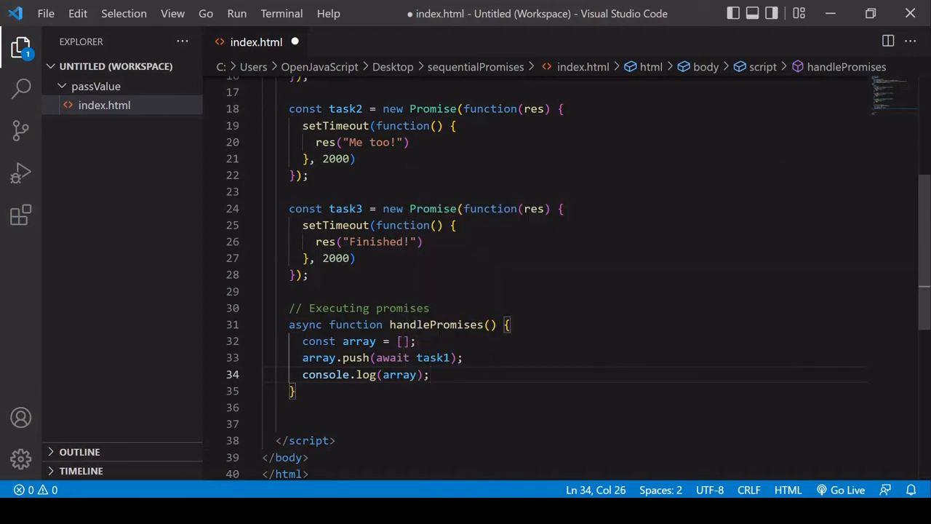
Step: Repeat the push and log lines for task2 and task3, then type handlePromises
{"action": "left_click_drag", "start_coordinate": [303, 357], "coordinate": [430, 374]}
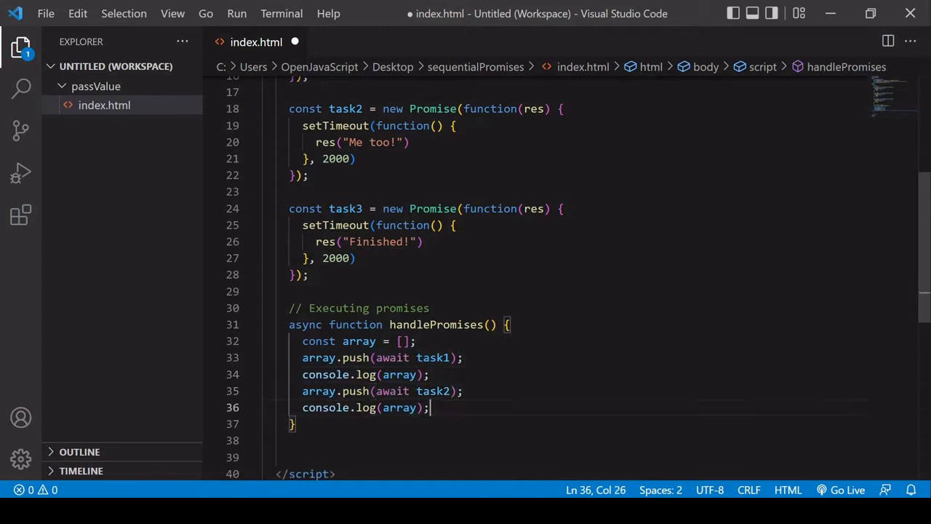
{"action": "type", "text": "array.push(await task1);"}
{"action": "type", "text": "console.log(array);"}
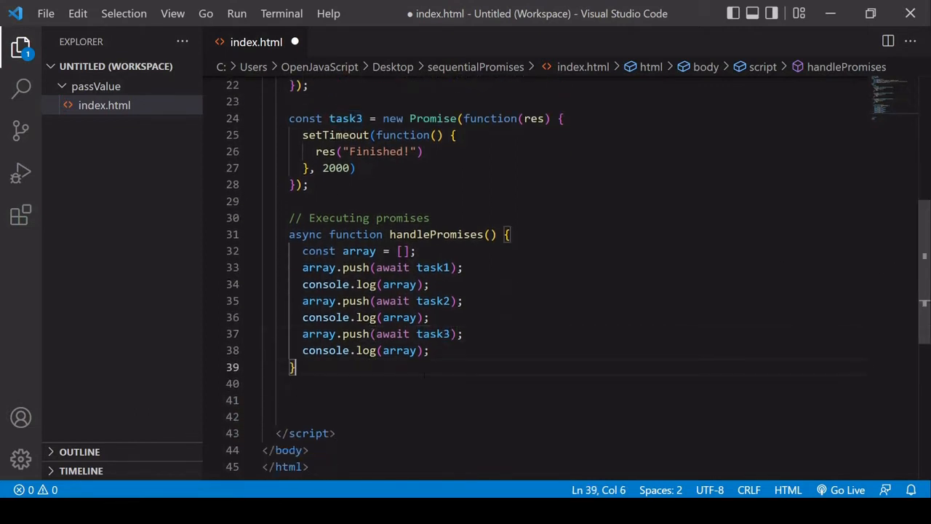
{"action": "type", "text": "handle"}
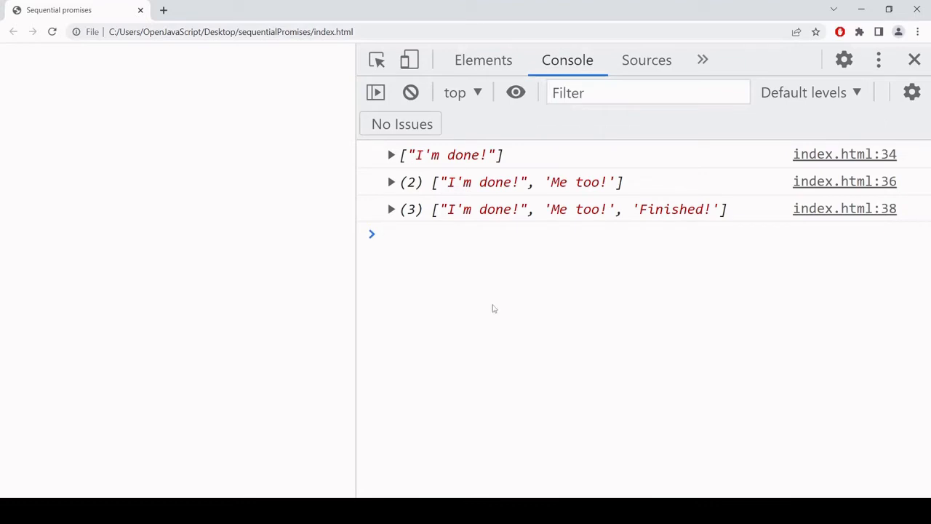
Step: View index.html's Chrome console showing the array grow to three messages
{"action": "left_click", "coordinate": [411, 92]}
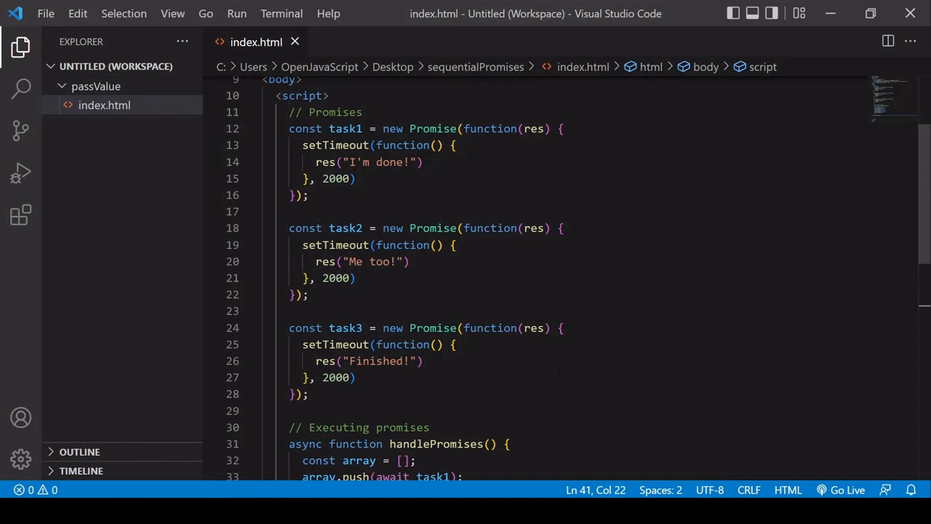
{"action": "scroll", "scroll_direction": "down", "scroll_amount": 3}
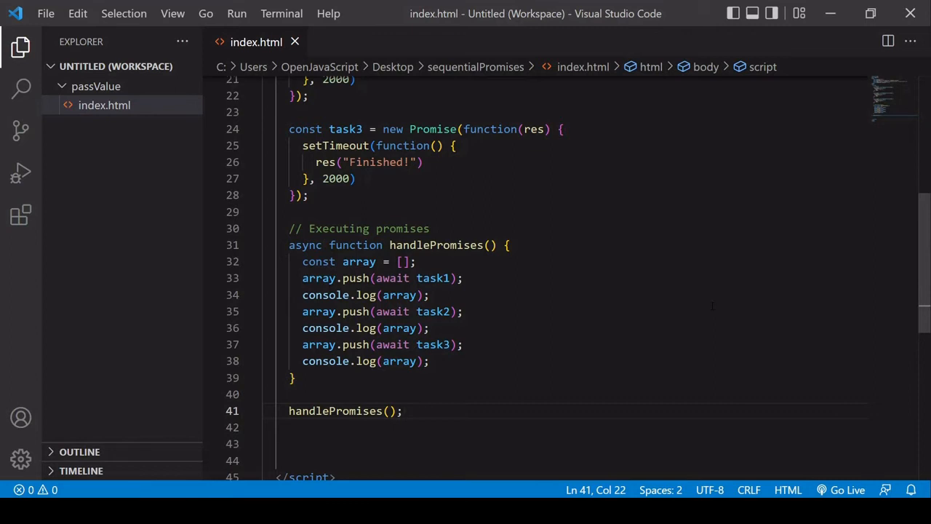
{"action": "scroll", "scroll_direction": "down", "scroll_amount": 3}
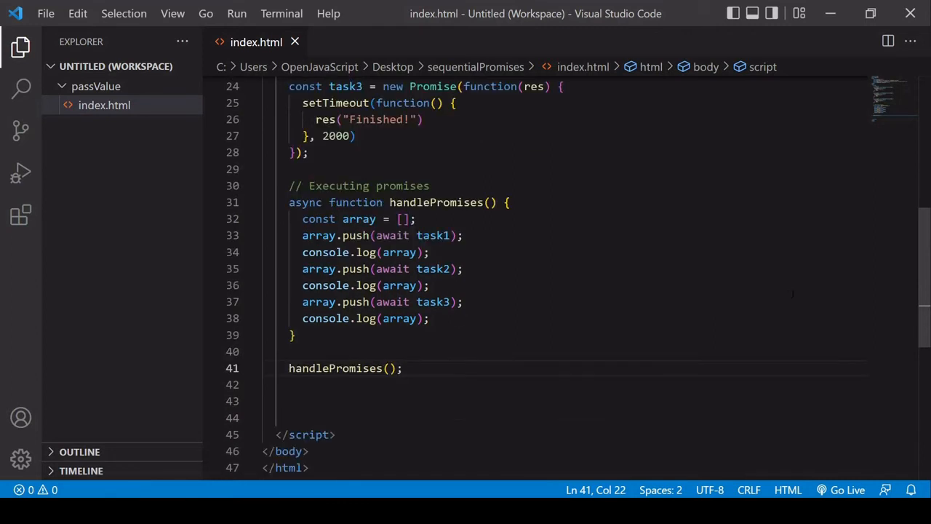
{"action": "scroll", "scroll_direction": "down", "scroll_amount": 3}
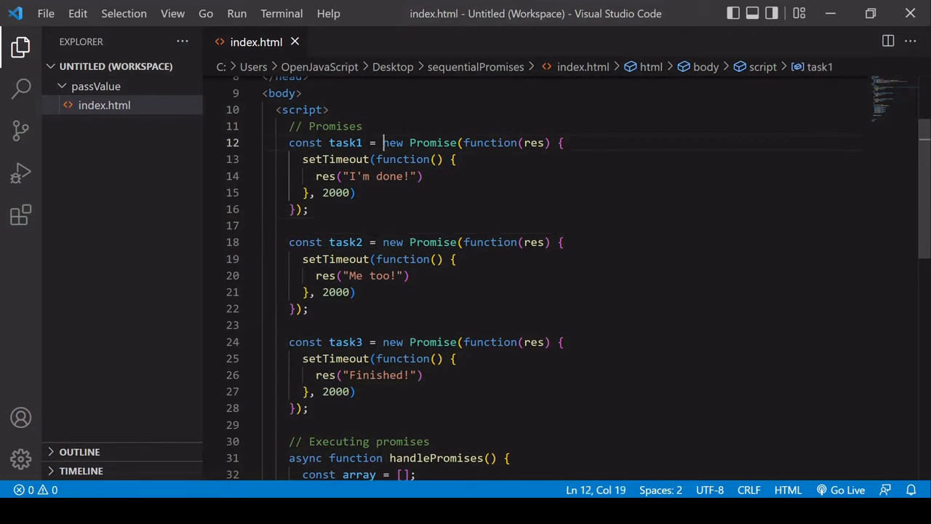
Step: Turn task1 into an arrow function whose body returns its promise
{"action": "type", "text": "()"}
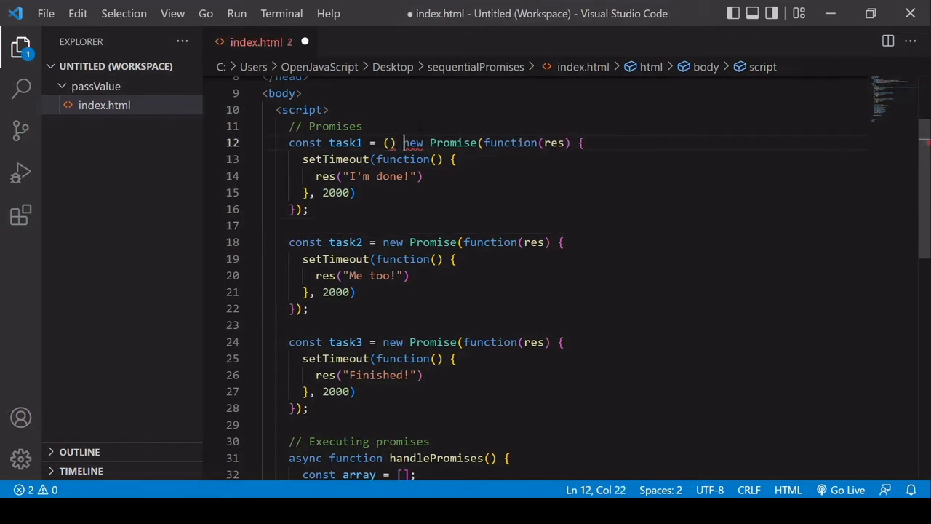
{"action": "type", "text": "=> {}"}
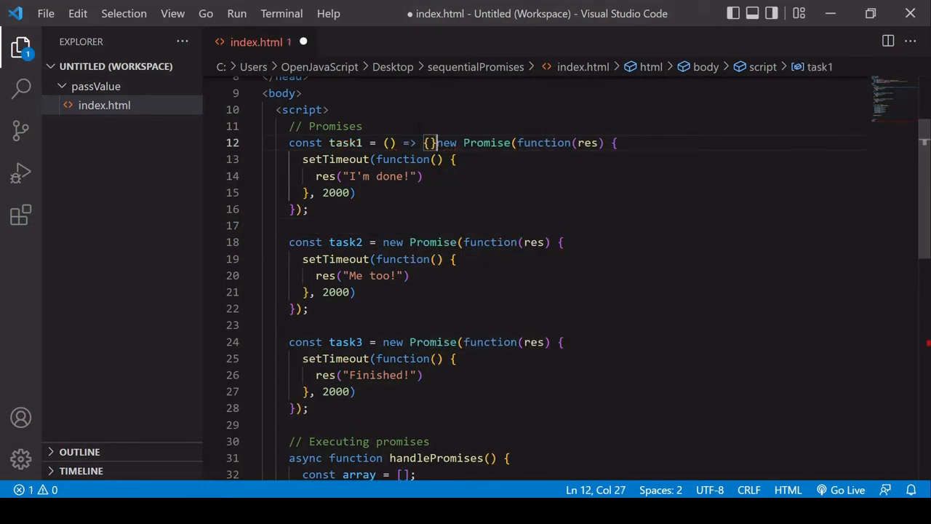
{"action": "key", "text": "Enter"}
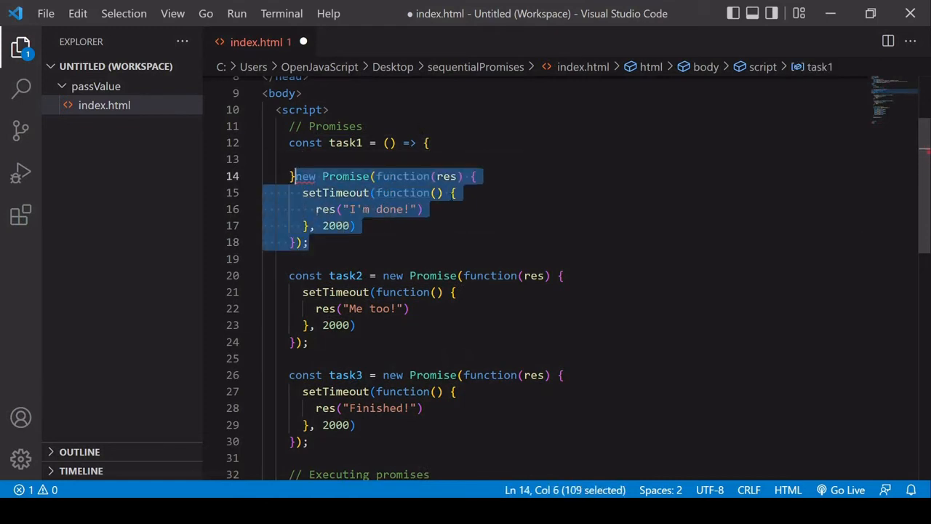
{"action": "key", "text": "Delete"}
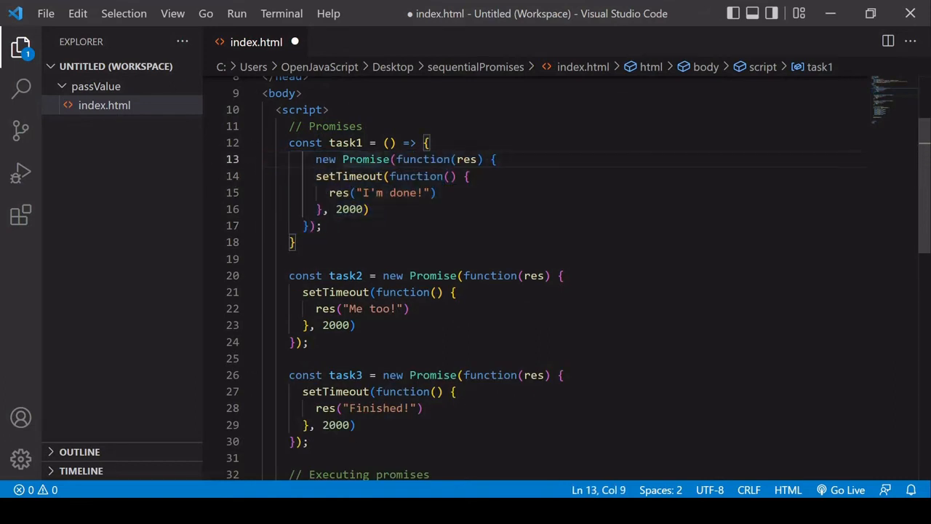
{"action": "type", "text": "return"}
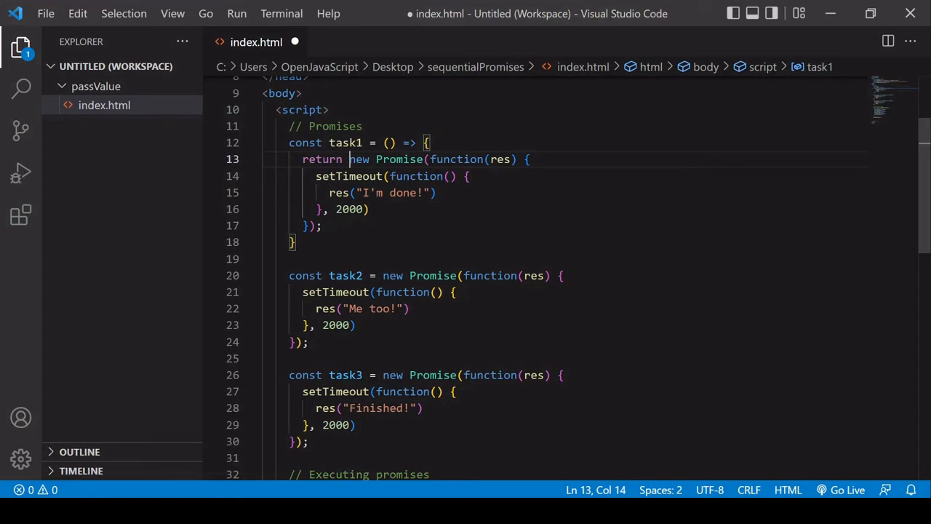
Step: Convert task2 into an arrow function that returns its promise
{"action": "scroll", "scroll_direction": "down", "scroll_amount": 3}
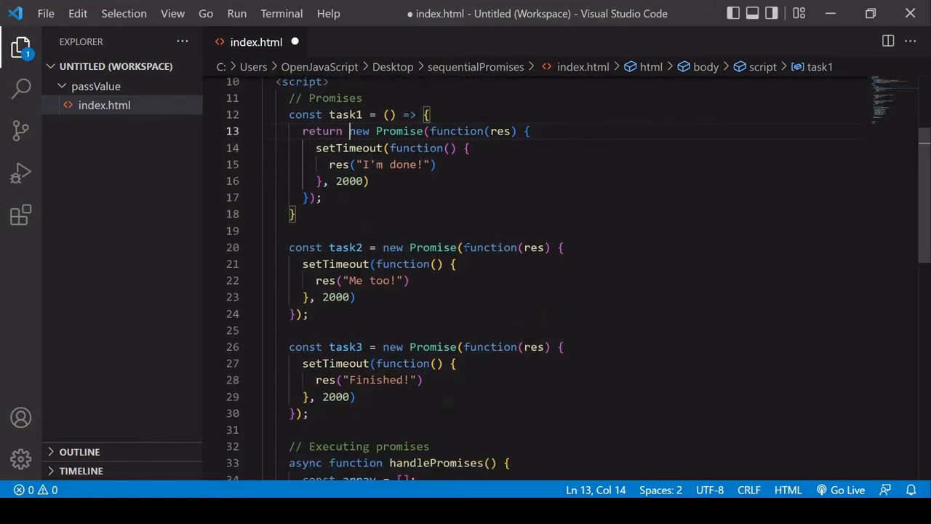
{"action": "type", "text": "()"}
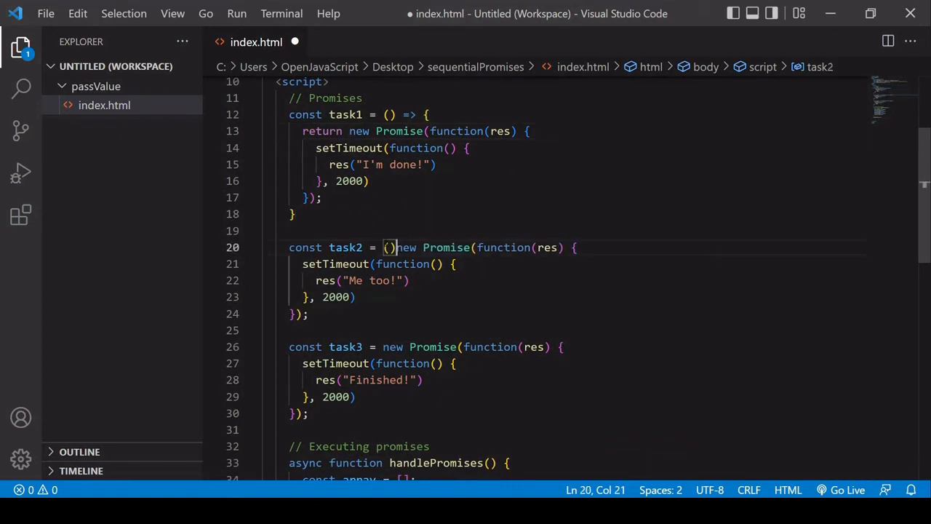
{"action": "type", "text": "=> ("}
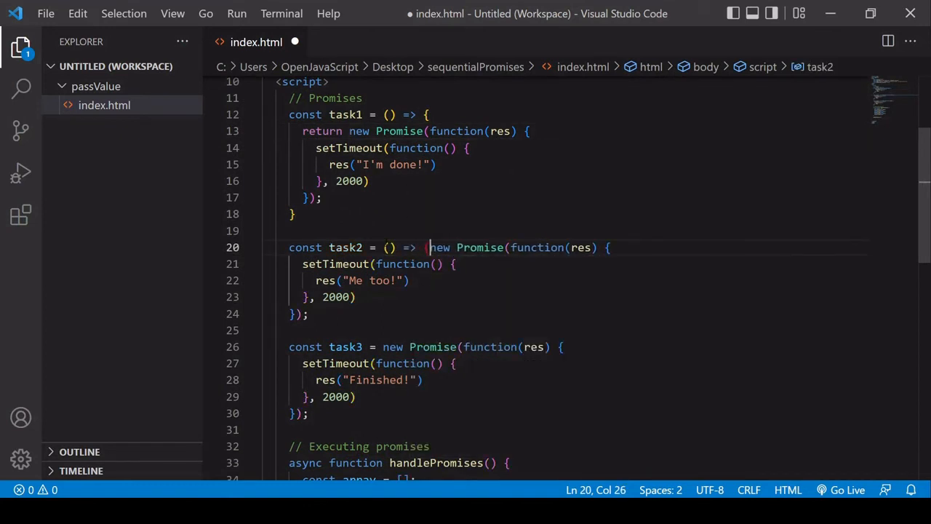
{"action": "key", "text": "Enter"}
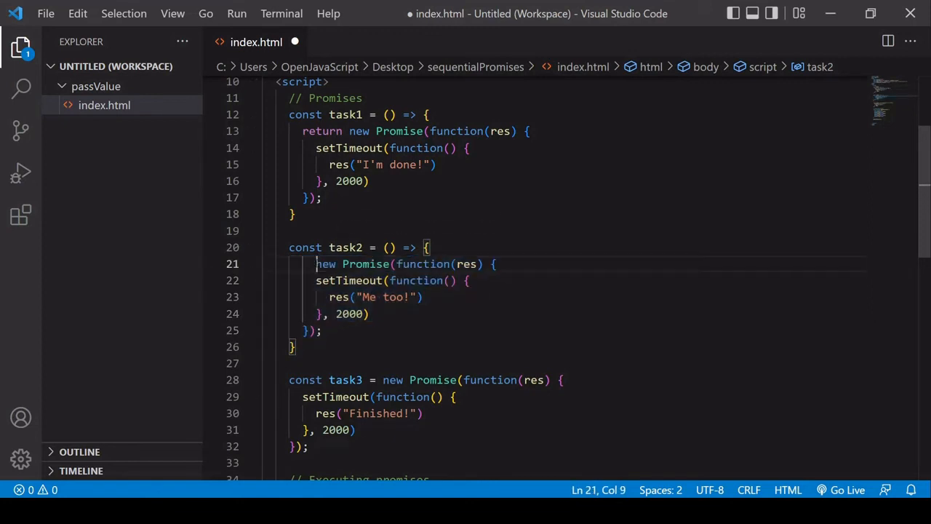
{"action": "type", "text": "return"}
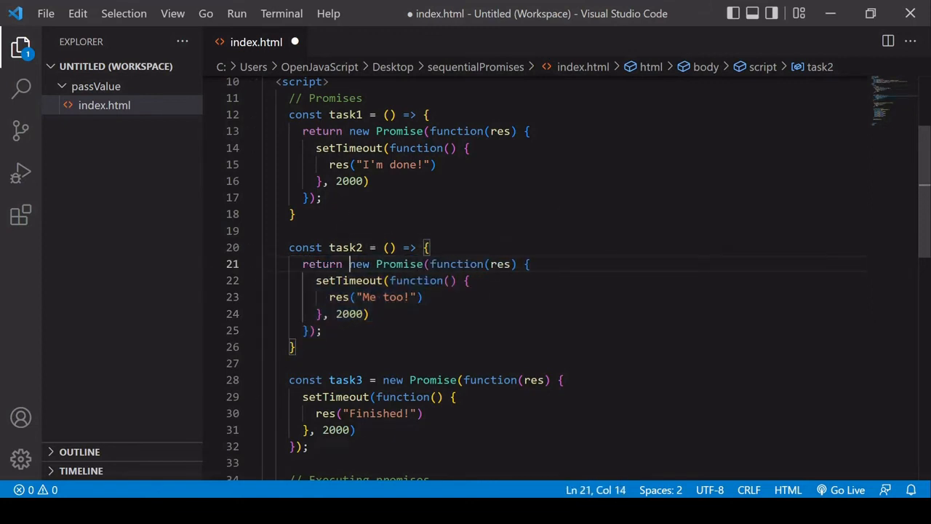
Step: Move task3's promise into its arrow function body, re-indented, with return
{"action": "scroll", "scroll_direction": "down", "scroll_amount": 3}
{"action": "type", "text": " ("}
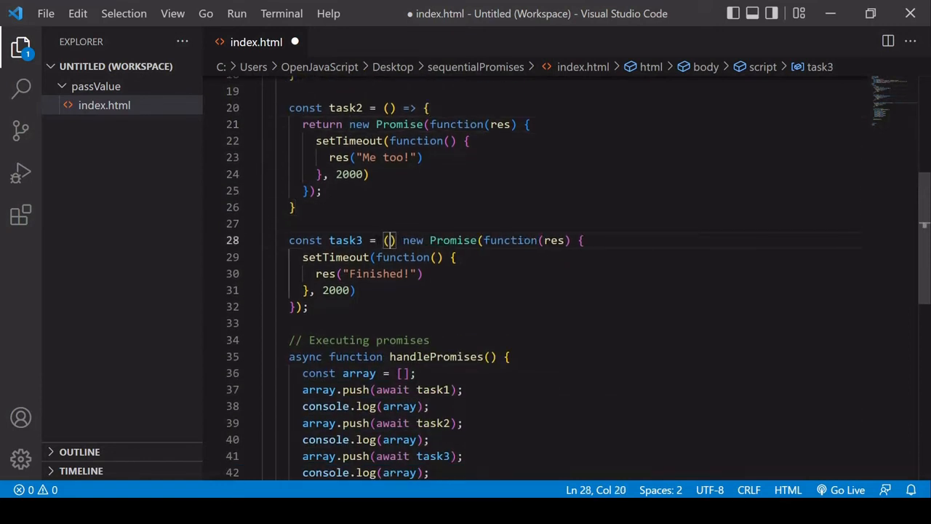
{"action": "type", "text": "=> {"}
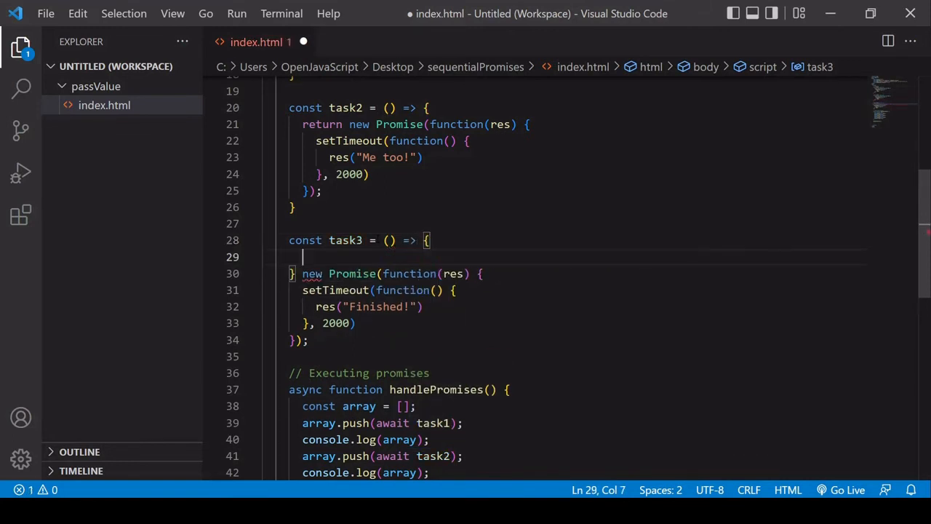
{"action": "left_click_drag", "start_coordinate": [303, 274], "coordinate": [308, 340]}
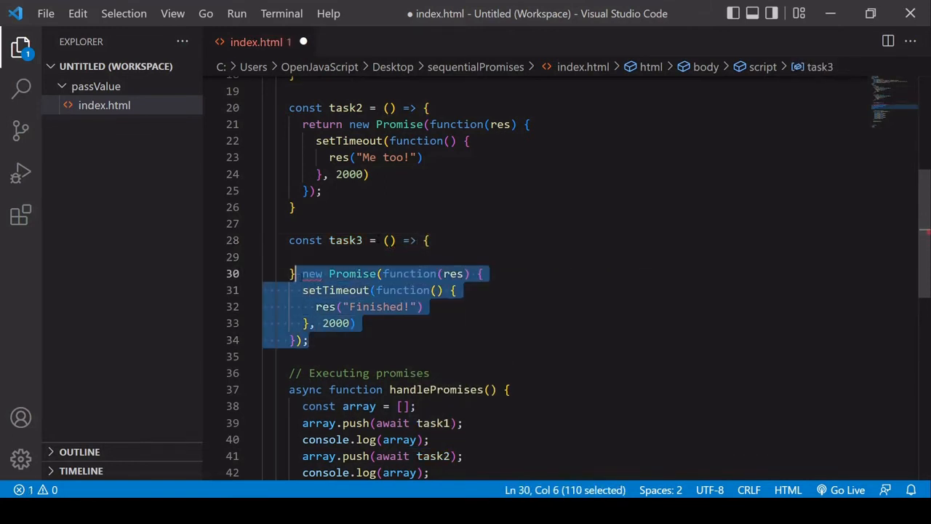
{"action": "key", "text": "Delete"}
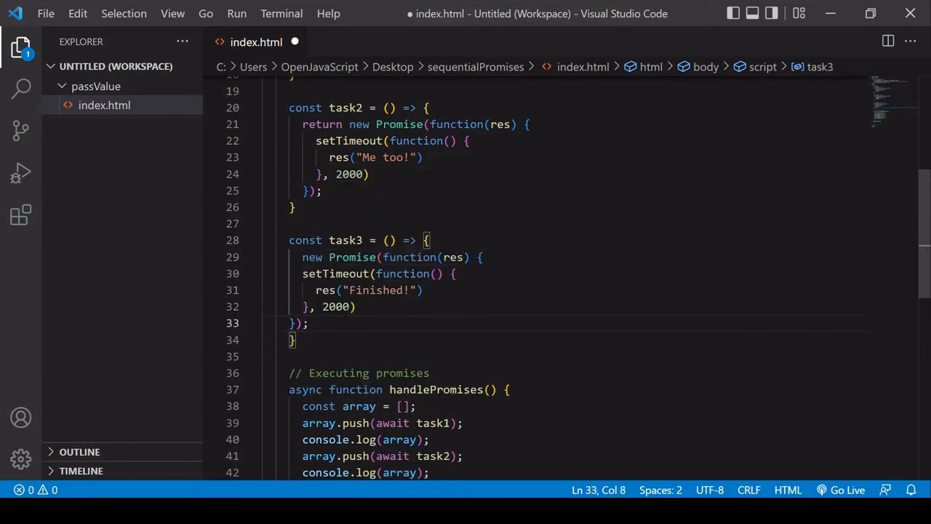
{"action": "left_click_drag", "start_coordinate": [316, 257], "coordinate": [308, 323]}
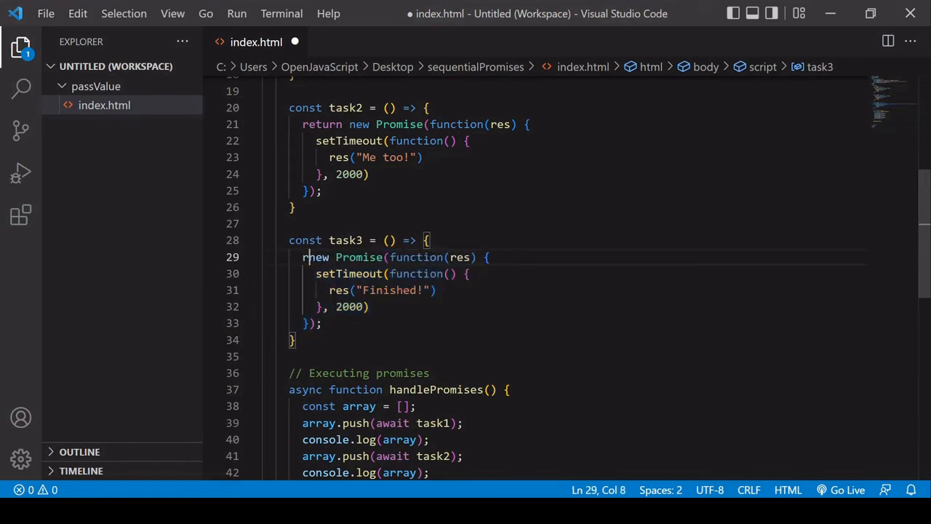
{"action": "type", "text": "return"}
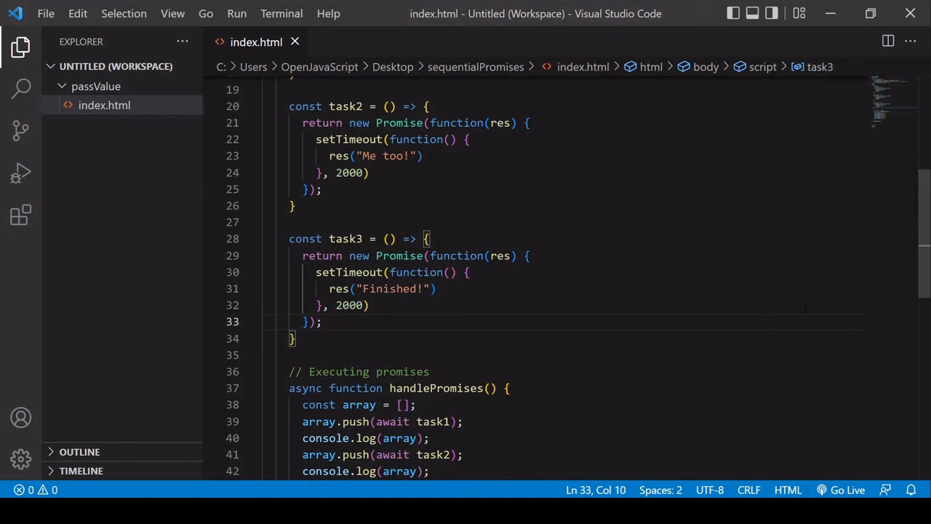
Step: Add () after task1, task2 and task3 in the await lines and save
{"action": "scroll", "scroll_direction": "down", "scroll_amount": 3}
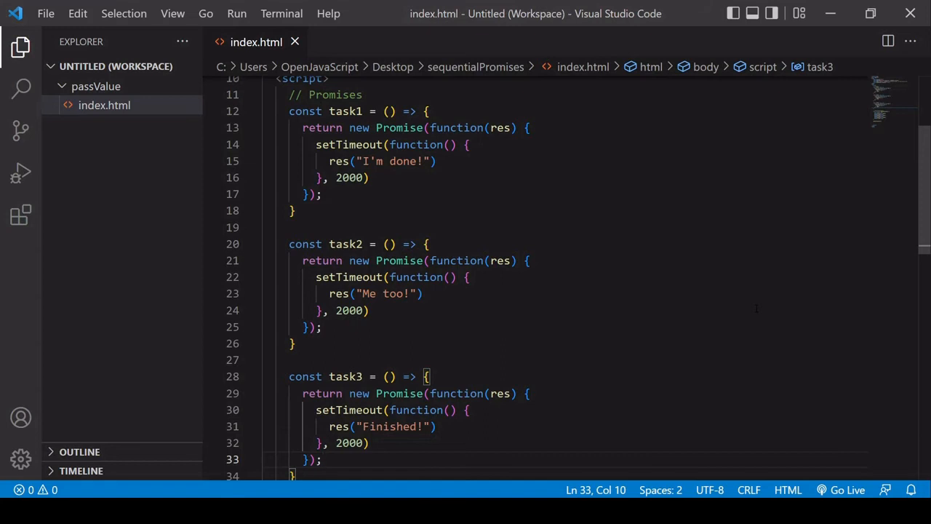
{"action": "scroll", "scroll_direction": "down", "scroll_amount": 3}
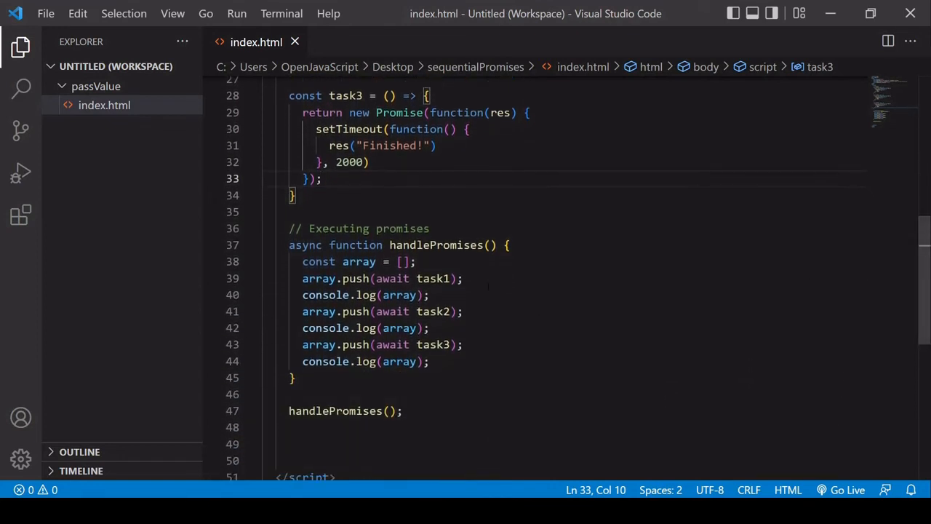
{"action": "left_click", "coordinate": [452, 278]}
{"action": "type", "text": "("}
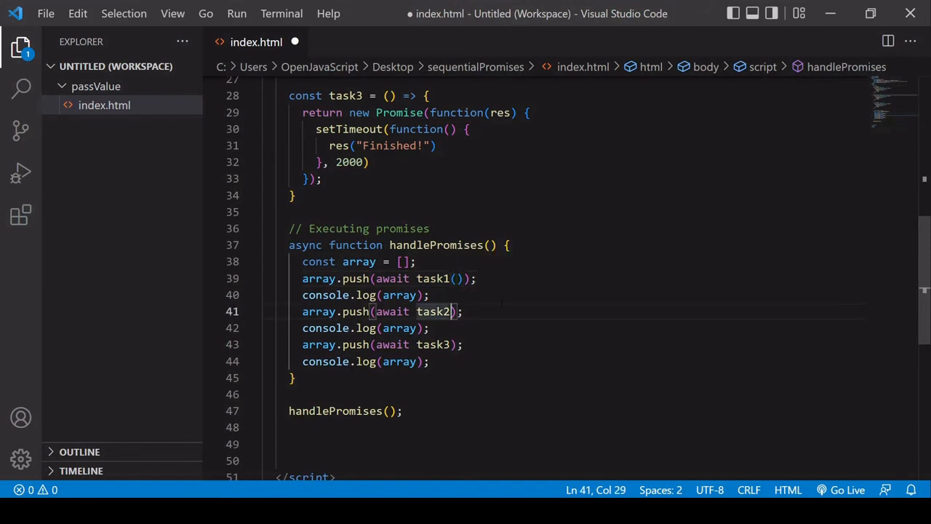
{"action": "type", "text": "("}
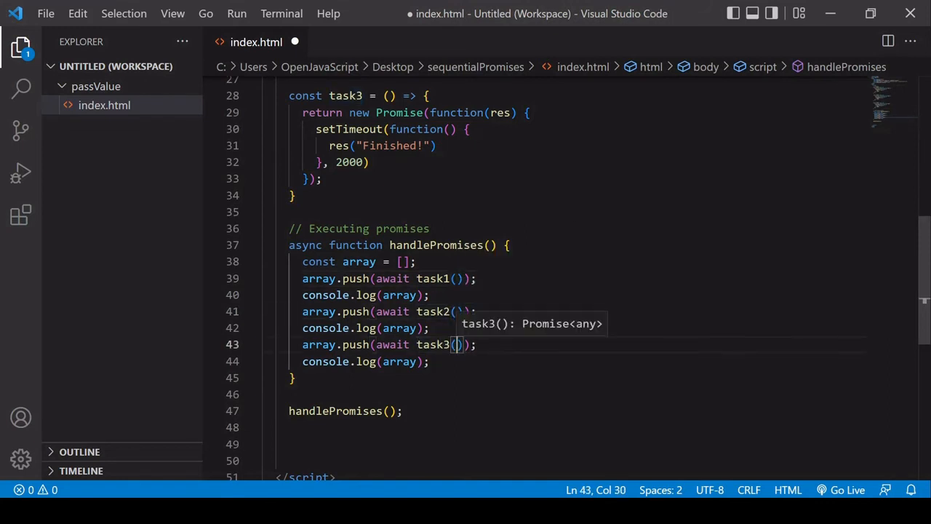
{"action": "key", "text": "ctrl+s"}
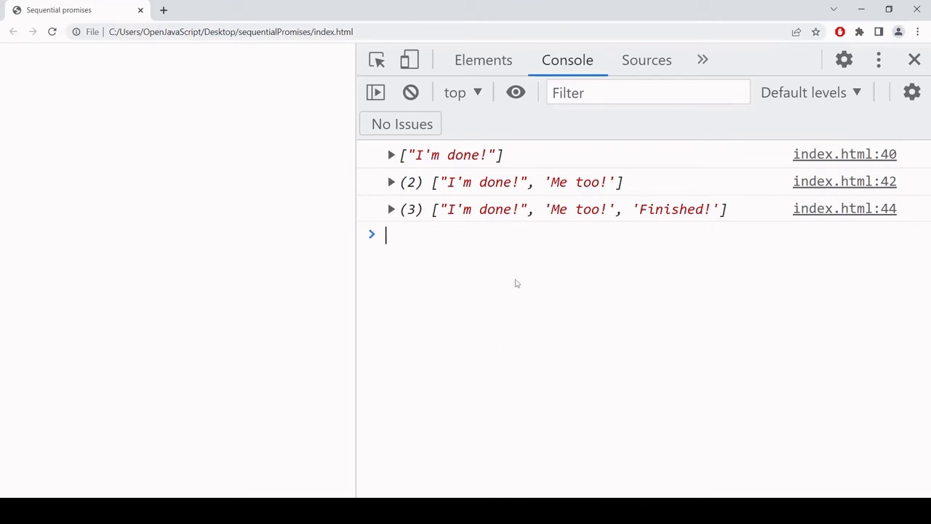
{"action": "mouse_move", "coordinate": [542, 270]}
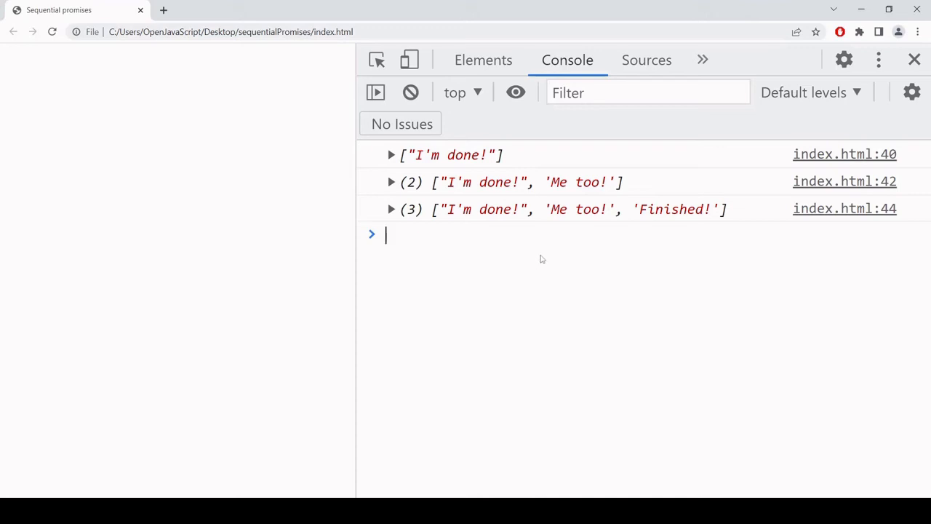
{"action": "mouse_move", "coordinate": [500, 270]}
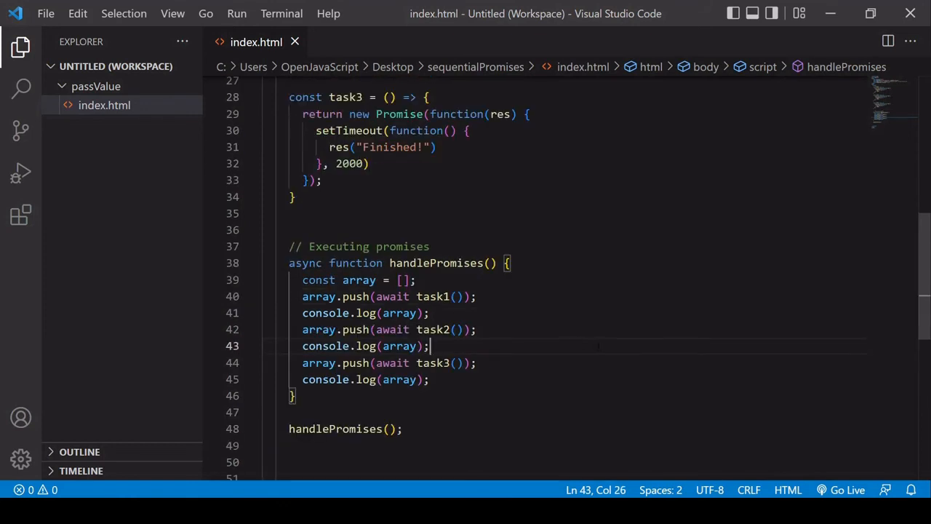
{"action": "mouse_move", "coordinate": [626, 339]}
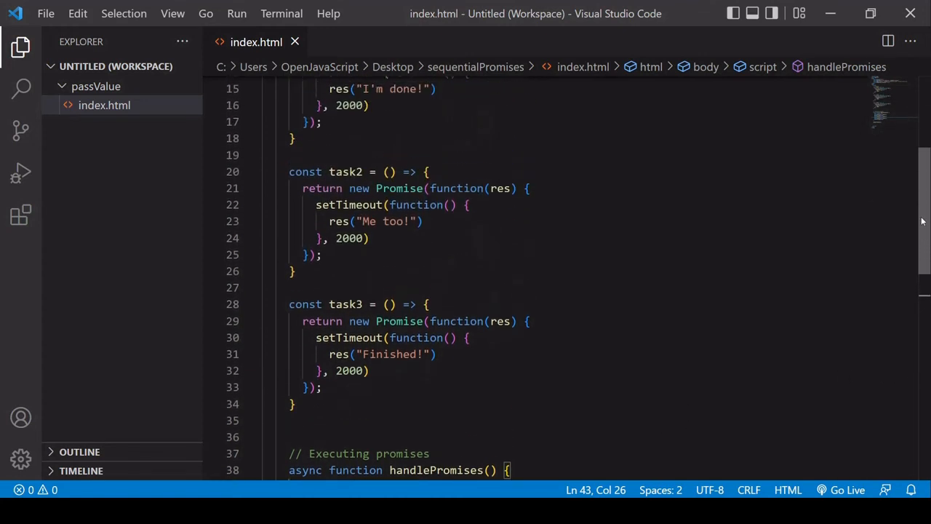
Step: Below task3, type const myPromises = [task1, task2, task3];
{"action": "scroll", "scroll_direction": "down", "scroll_amount": 3}
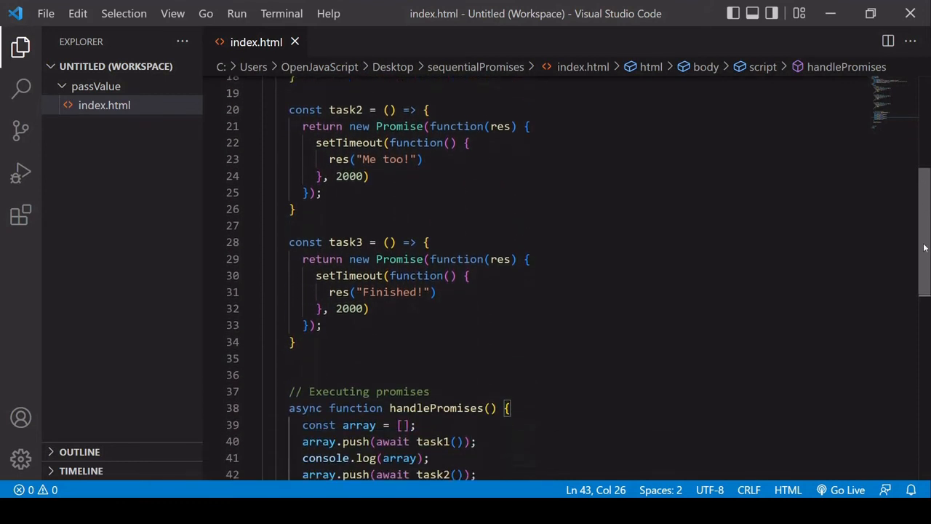
{"action": "key", "text": "Enter"}
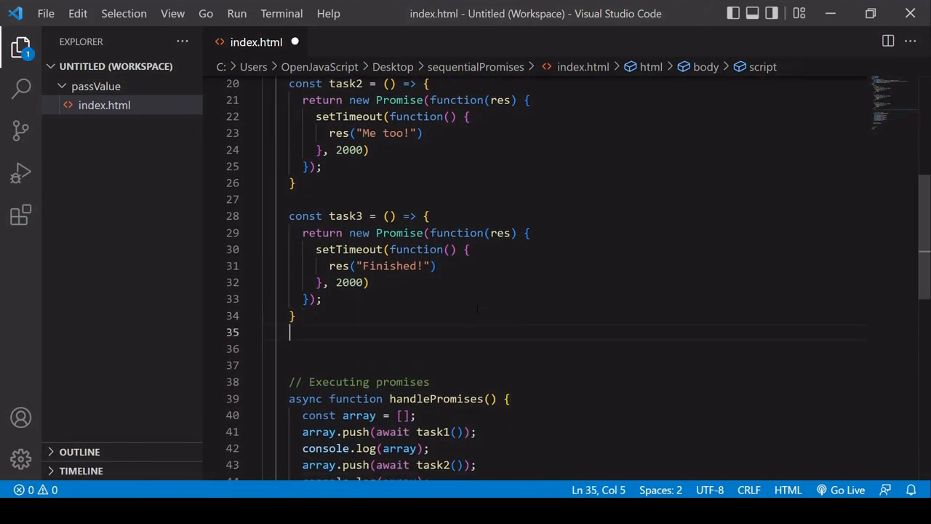
{"action": "type", "text": "const myP"}
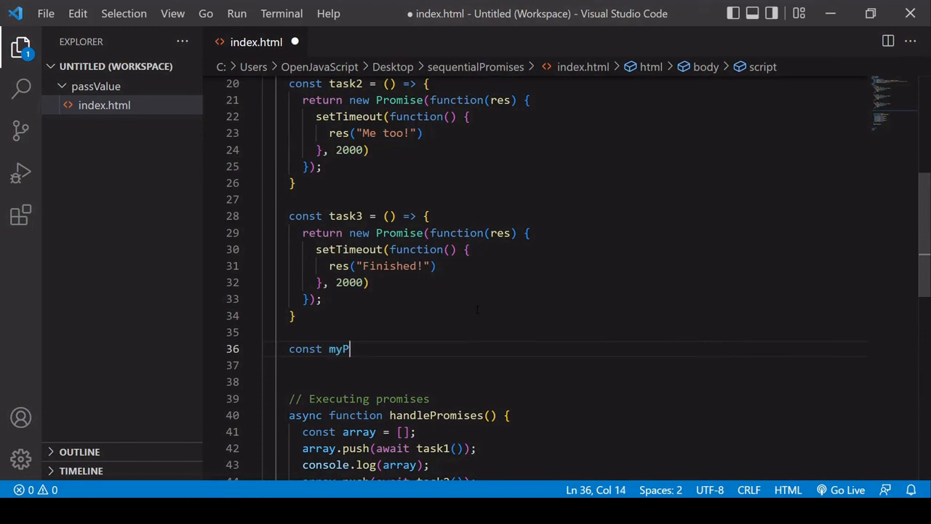
{"action": "type", "text": "romises ="}
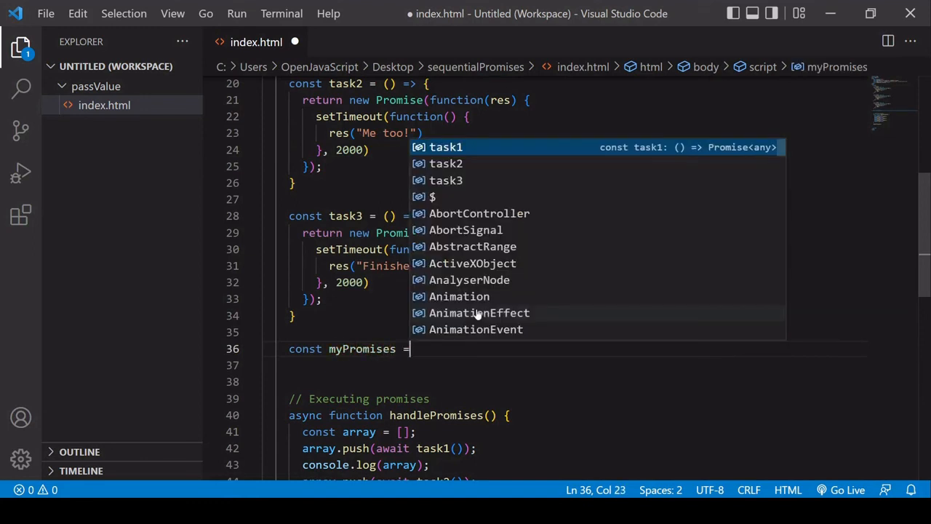
{"action": "type", "text": "[];"}
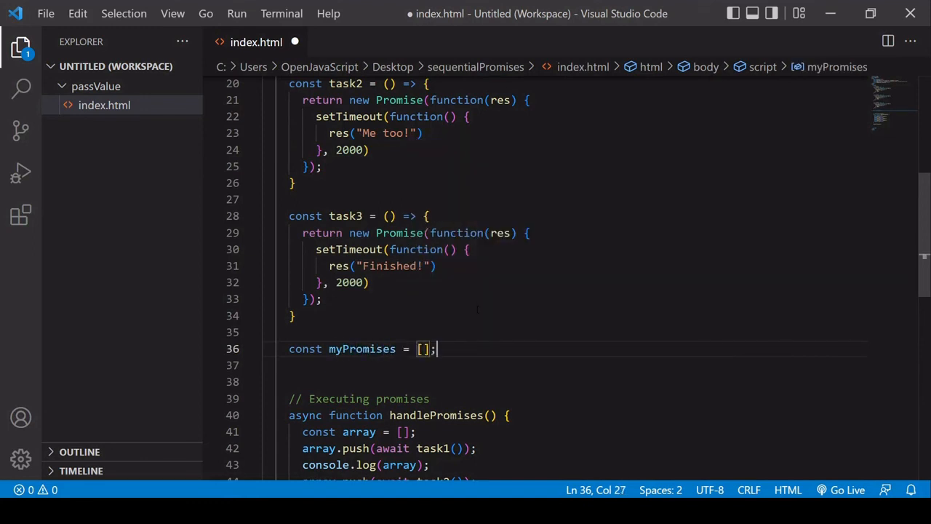
{"action": "type", "text": "task1"}
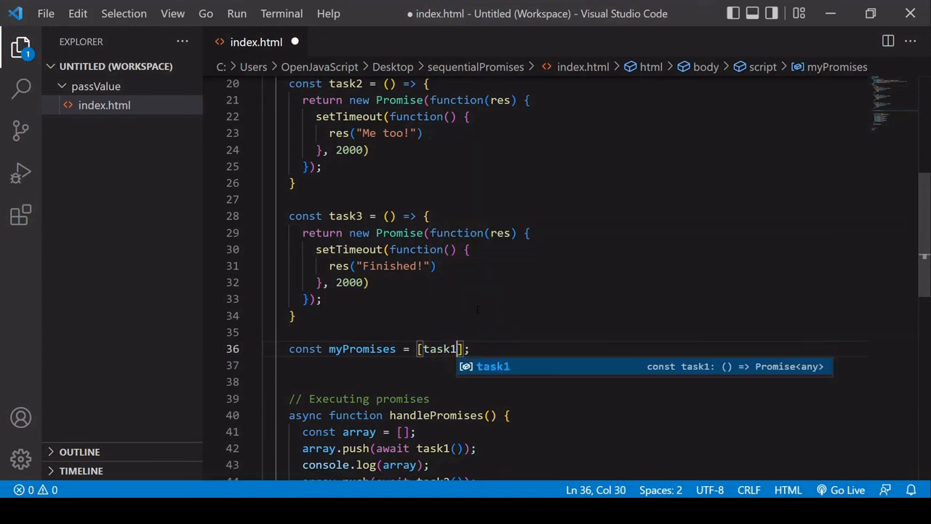
{"action": "type", "text": ", task2"}
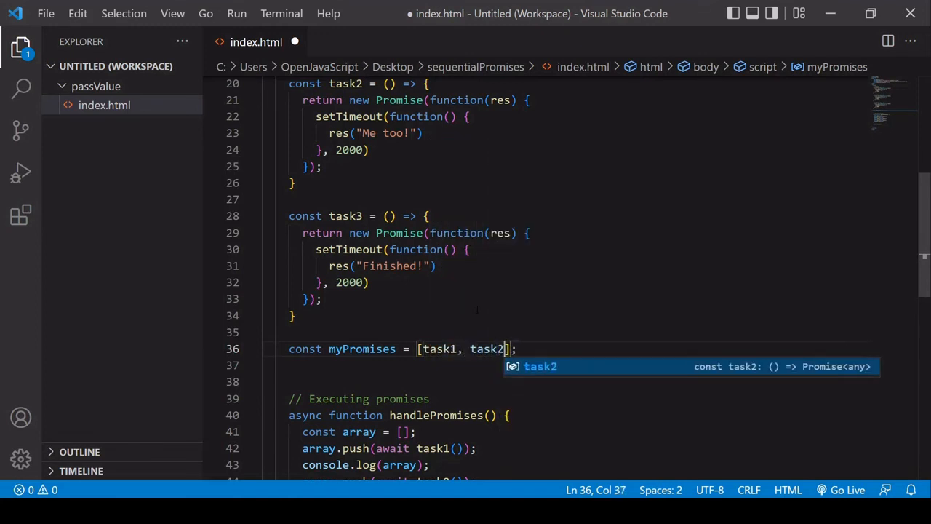
{"action": "type", "text": ", task3"}
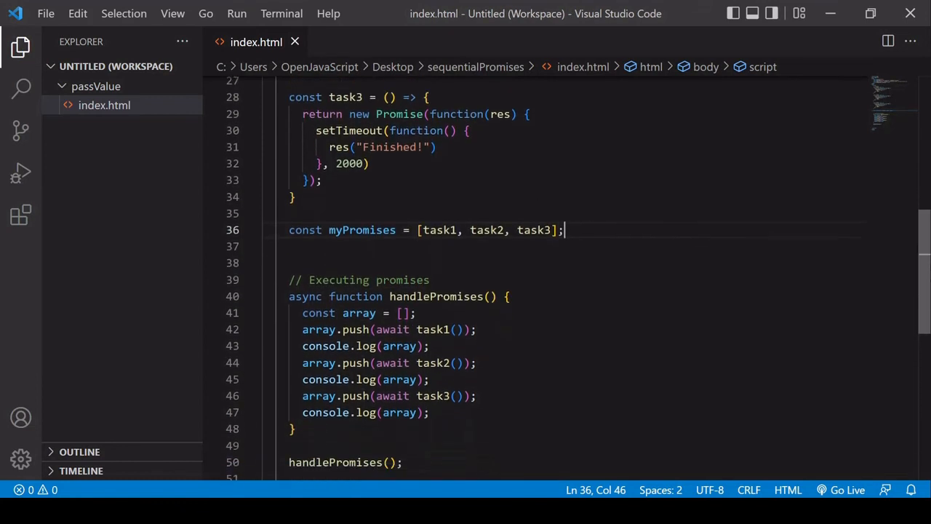
{"action": "scroll", "scroll_direction": "down", "scroll_amount": 3}
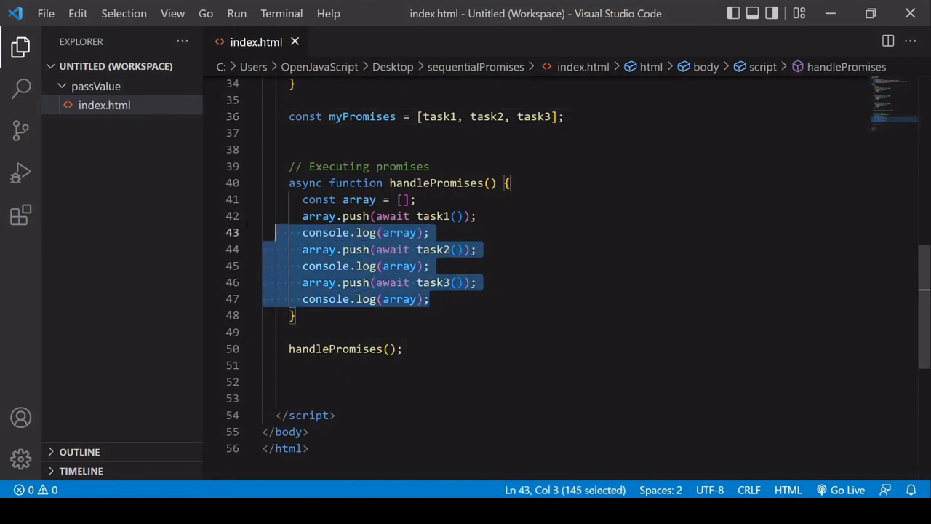
Step: Replace handlePromises' body with for (let promise of promises) { const res = await promise(); }
{"action": "key", "text": "Delete"}
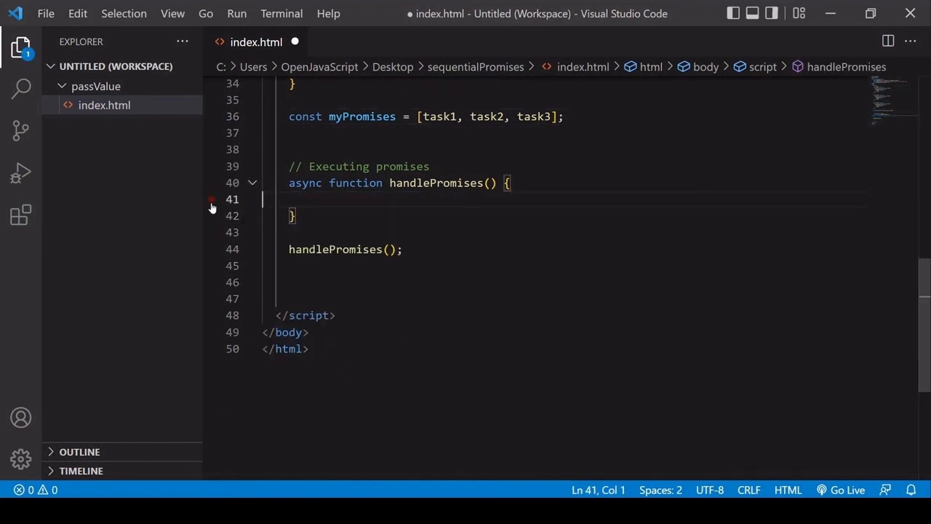
{"action": "type", "text": "for (let promise of promises) {"}
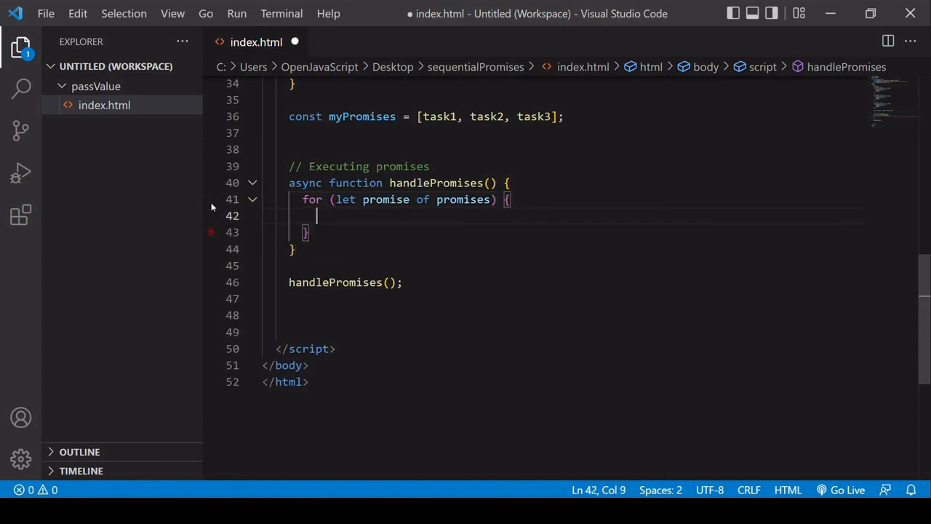
{"action": "type", "text": "await promise("}
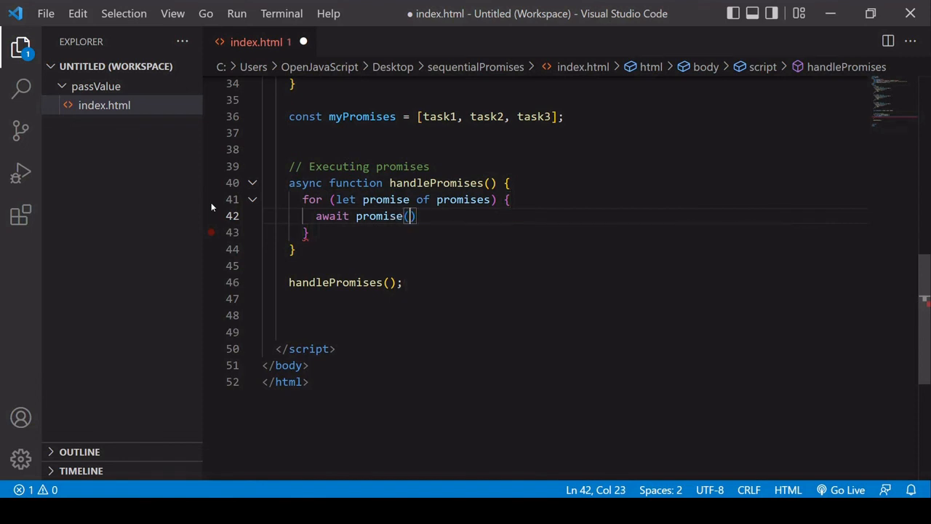
{"action": "type", "text": ";"}
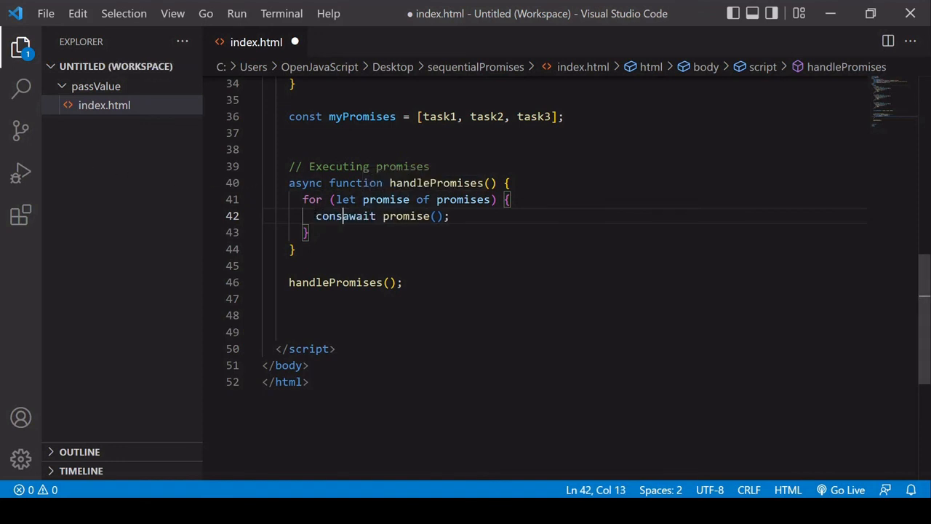
{"action": "type", "text": "res ="}
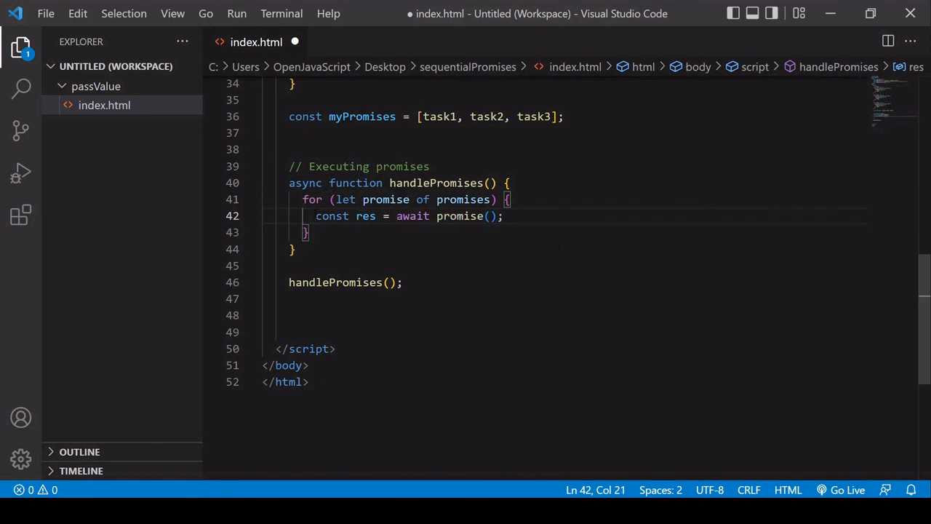
{"action": "type", "text": "con"}
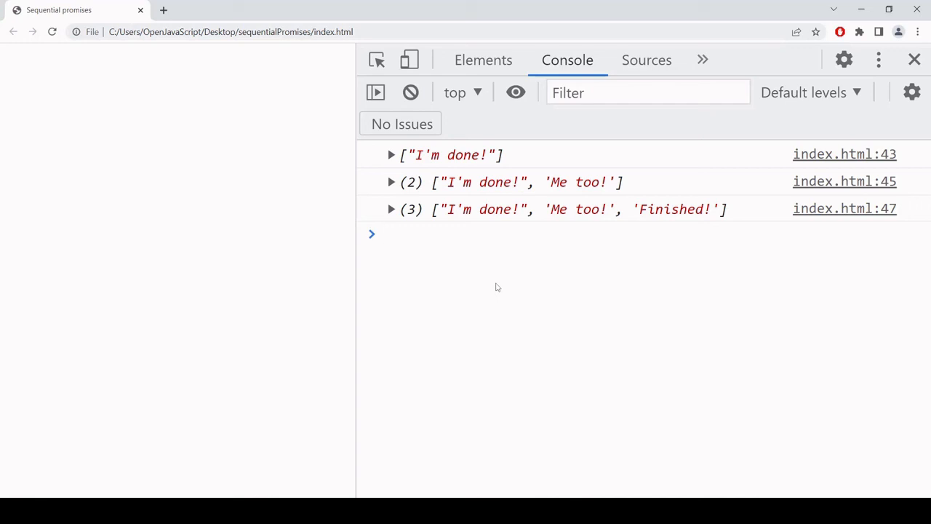
Step: Refresh the page in Chrome and focus the DevTools Console input
{"action": "left_click", "coordinate": [386, 234]}
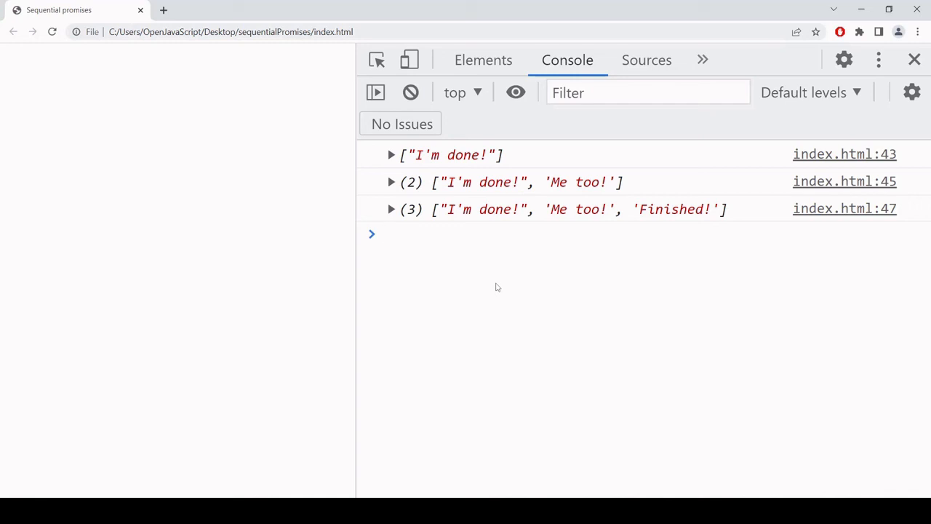
{"action": "left_click", "coordinate": [385, 233]}
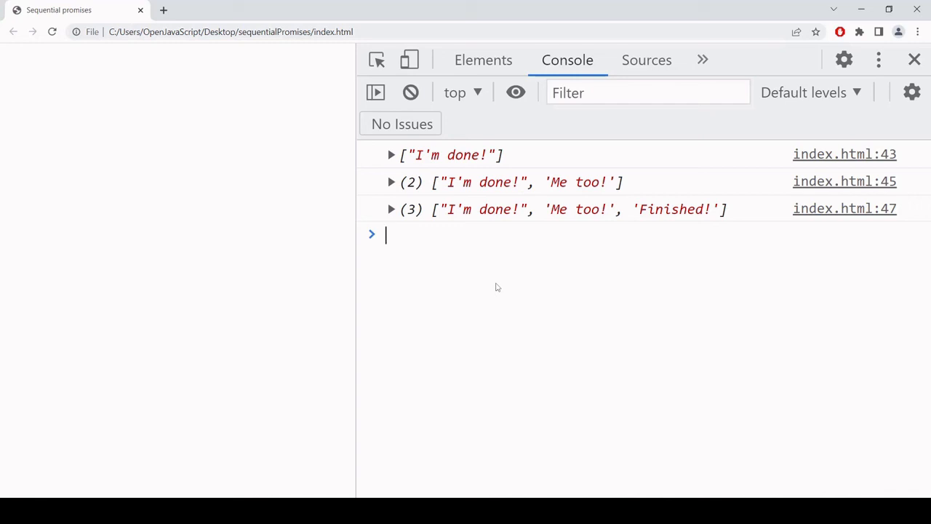